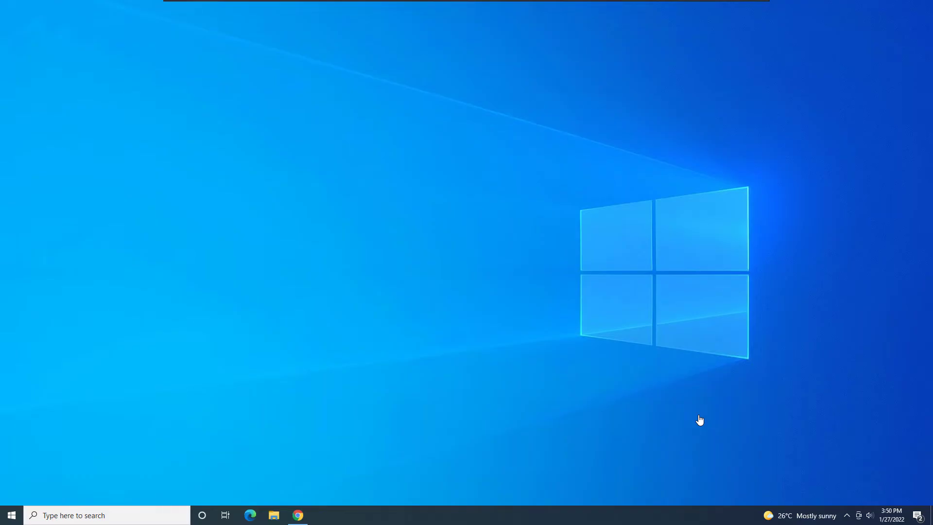
# Search Google in Chrome for 'oracle data modeler download'
pyautogui.click(297, 515)
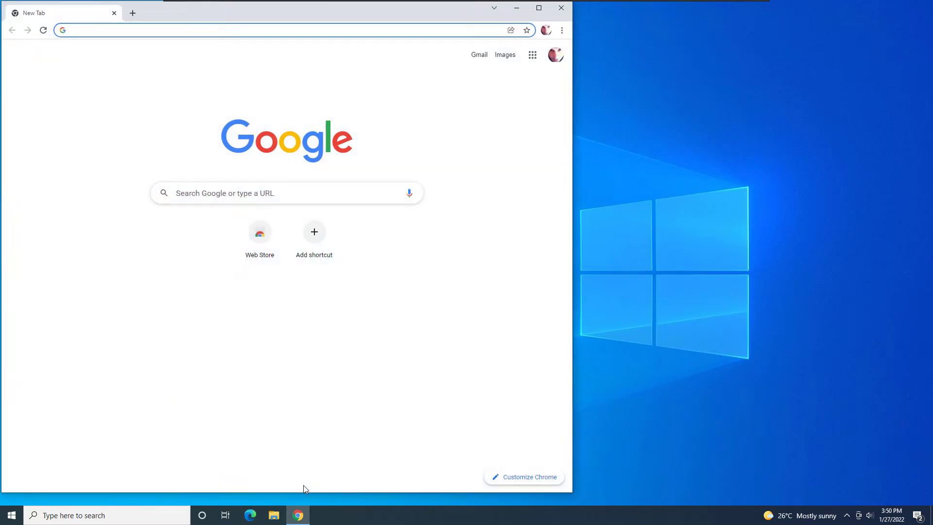
pyautogui.click(238, 30)
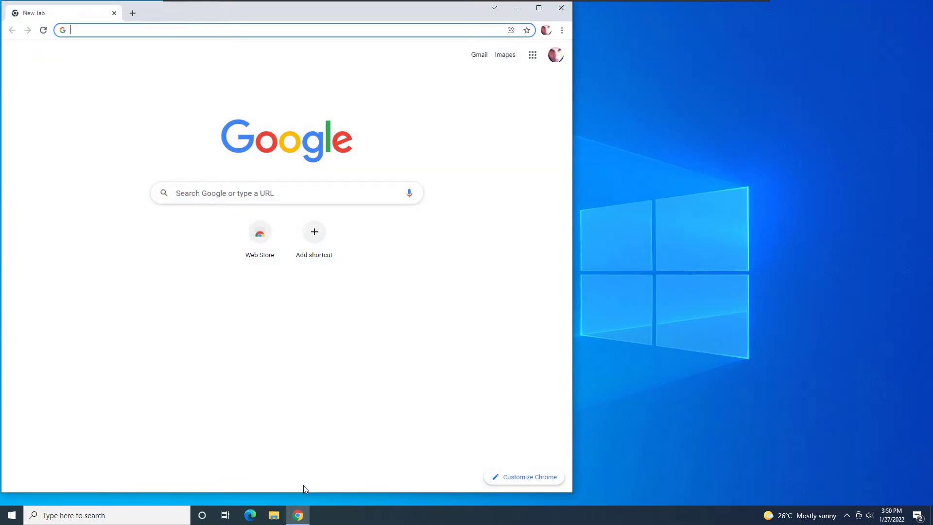
pyautogui.write('oracle data modeler download')
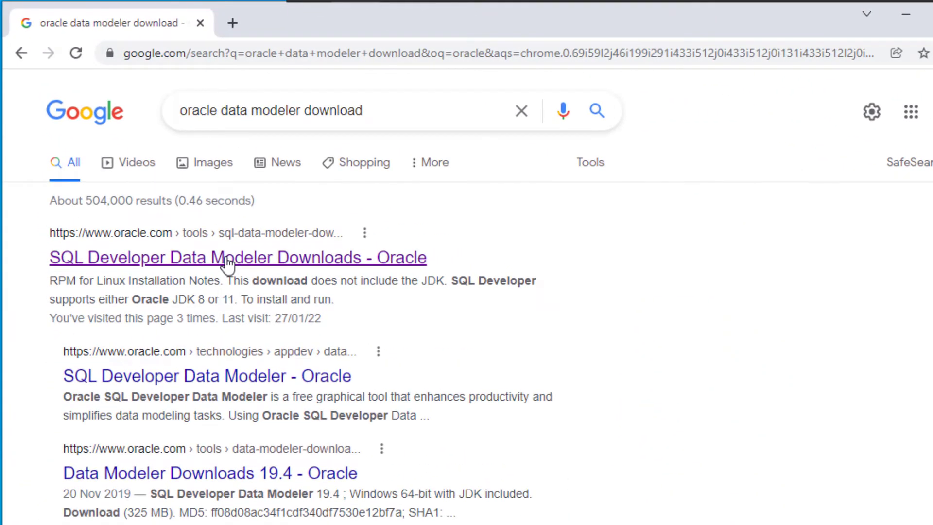
# Go to Oracle's SQL Developer Data Modeler Downloads page and its platform table
pyautogui.click(237, 257)
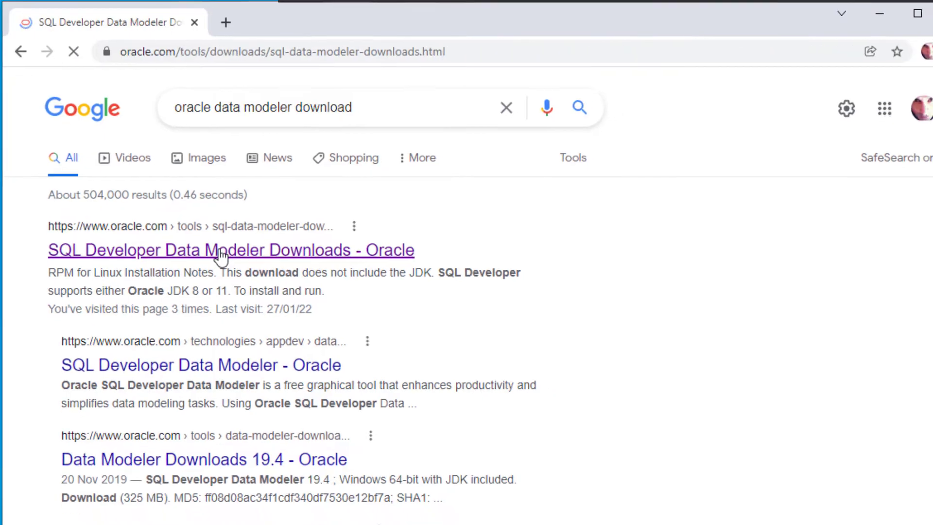
pyautogui.click(231, 250)
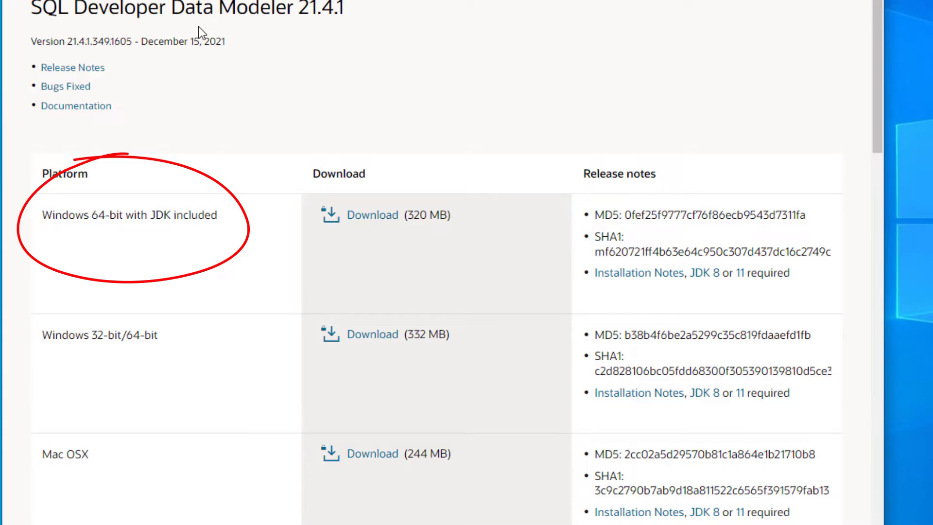
# Download the Windows 64-bit with JDK build, accepting the license and signing in, then show the zip in Downloads
pyautogui.click(372, 214)
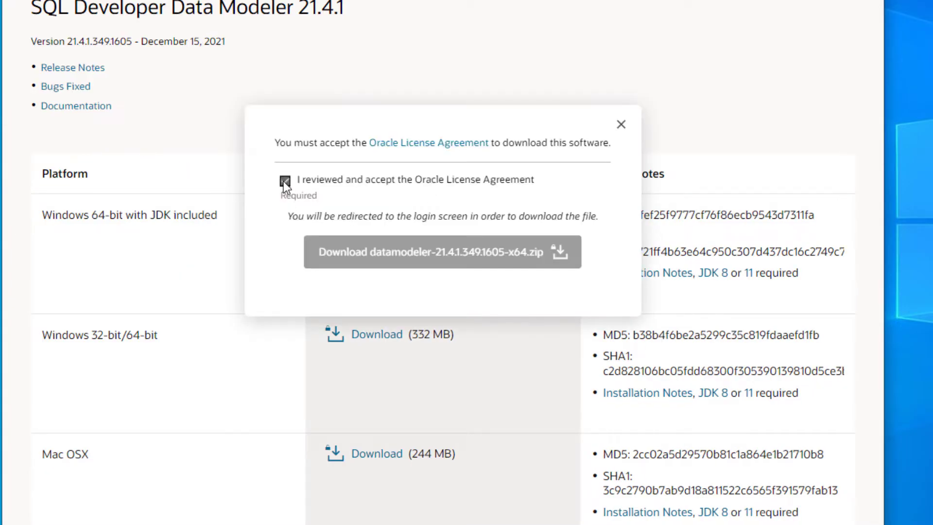
pyautogui.click(443, 252)
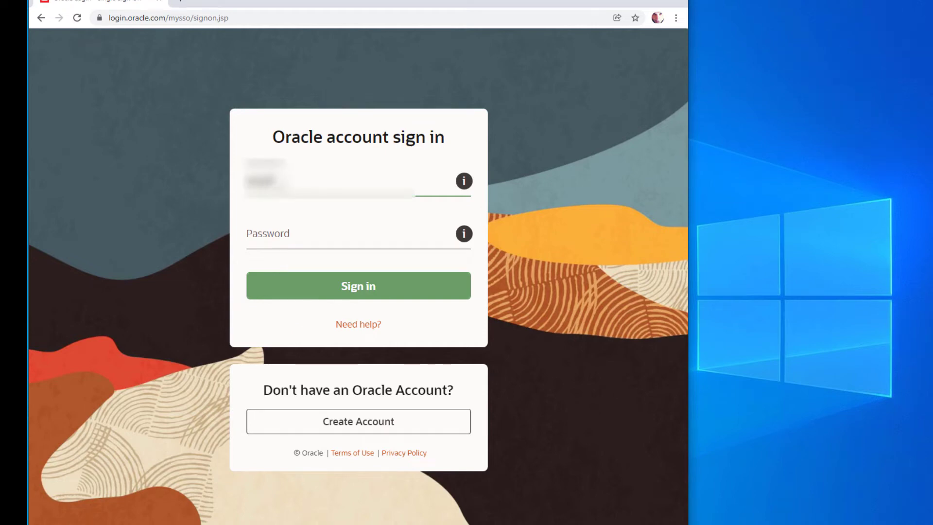
pyautogui.click(357, 286)
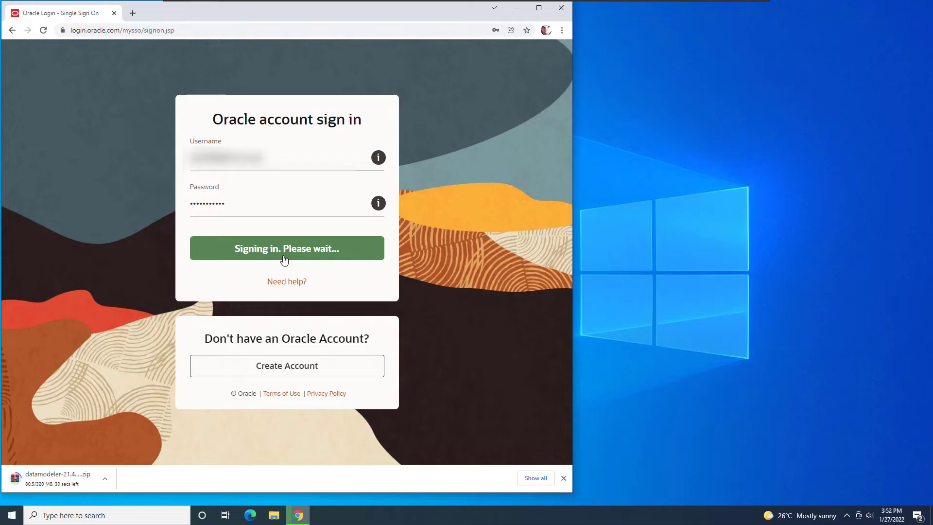
pyautogui.click(105, 478)
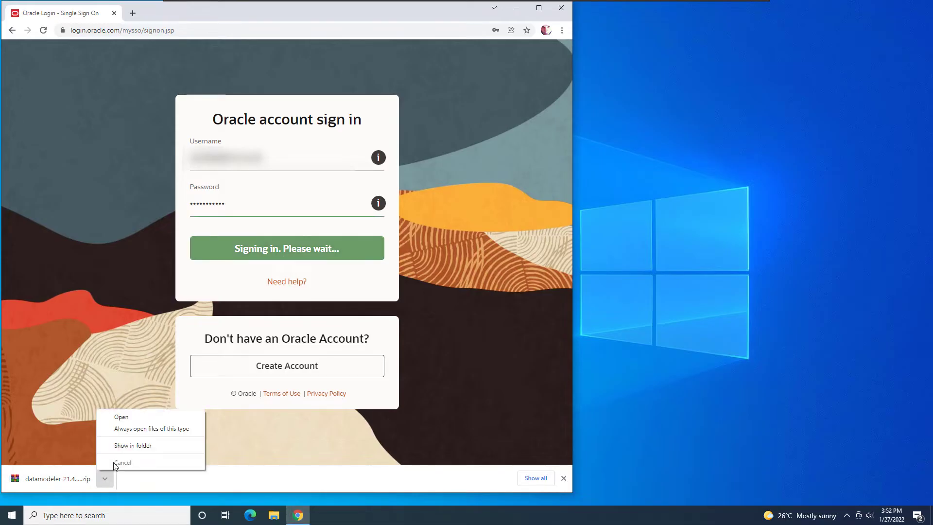
pyautogui.click(132, 445)
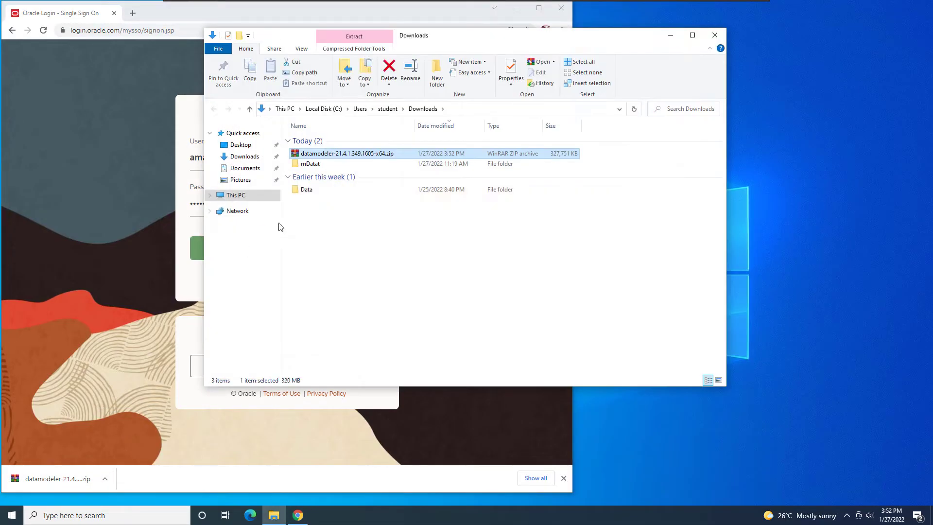
# Extract the downloaded Data Modeler zip to Local Disk (C:)
pyautogui.rightClick(350, 153)
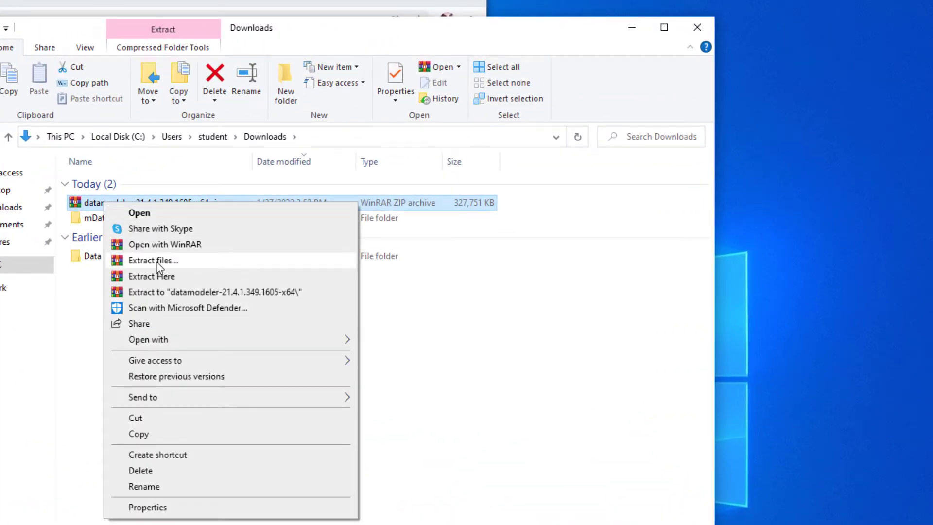
pyautogui.click(152, 260)
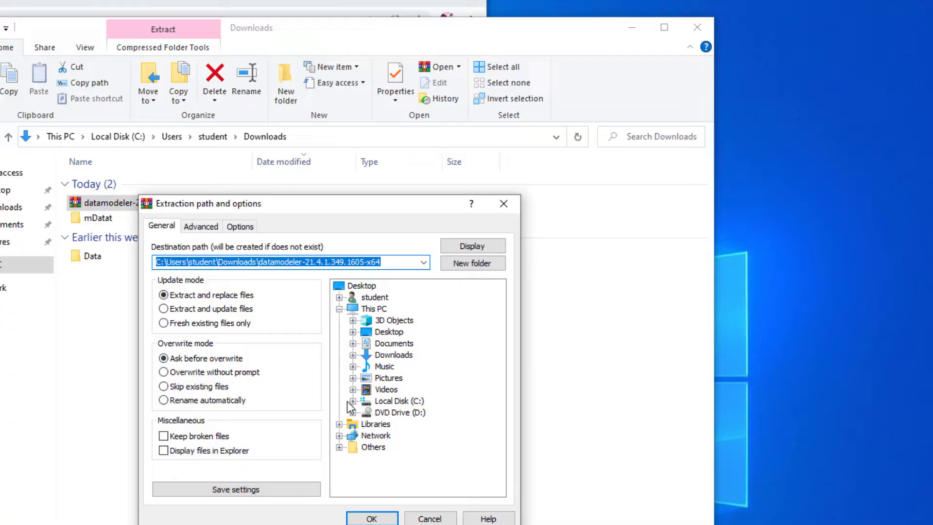
pyautogui.click(371, 518)
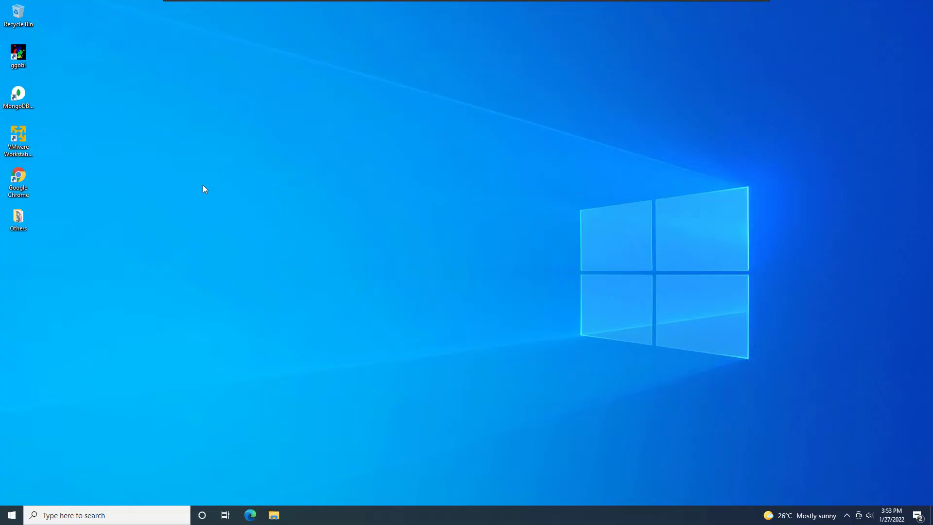
# Start a new desktop shortcut and browse for its target file
pyautogui.rightClick(204, 189)
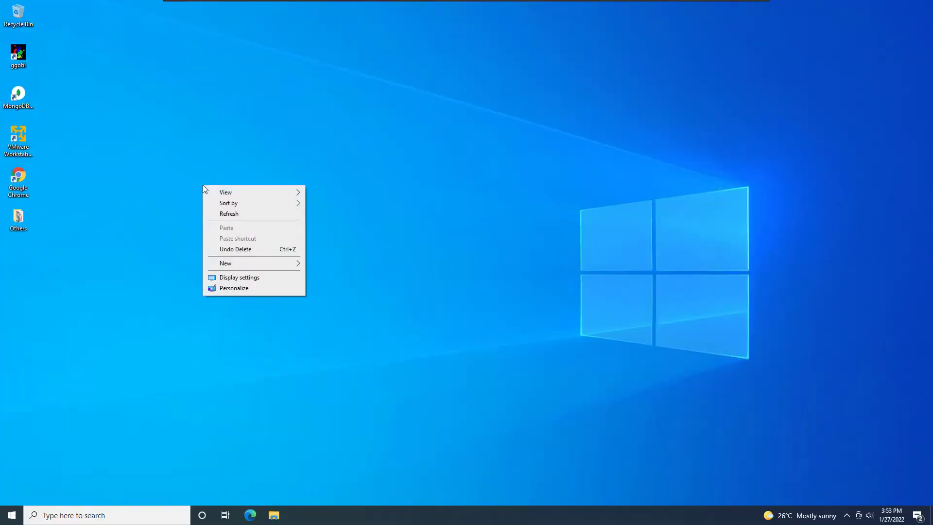
pyautogui.click(225, 262)
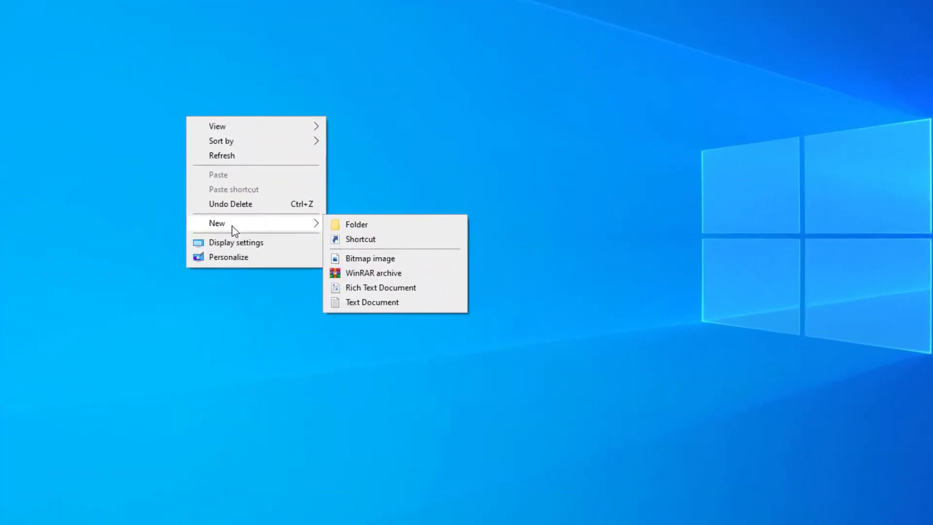
pyautogui.click(339, 247)
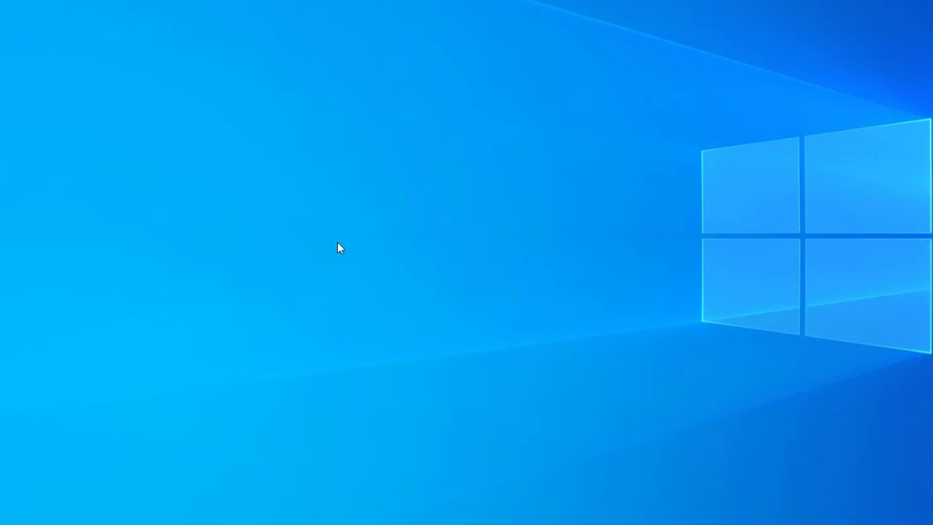
pyautogui.click(672, 206)
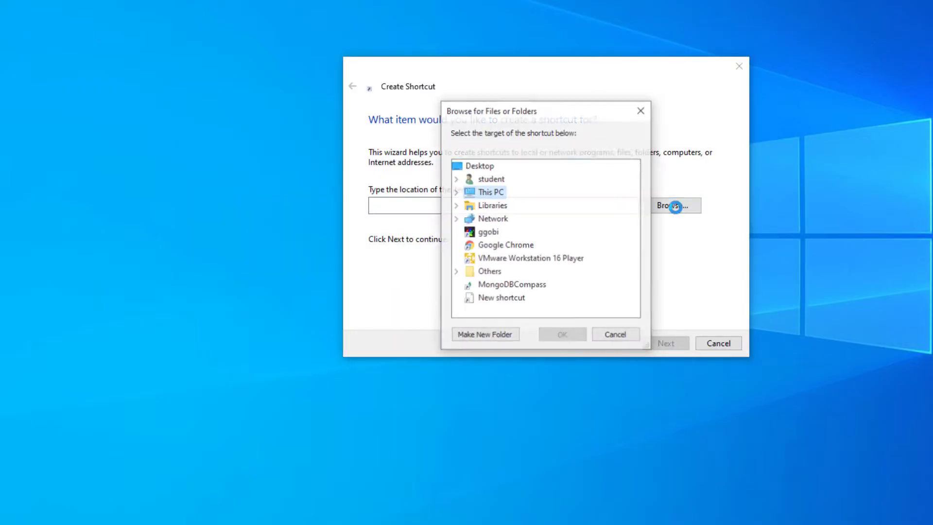
# Point the shortcut at C:\datamodeler\datamodeler.exe and finish creating it
pyautogui.click(456, 192)
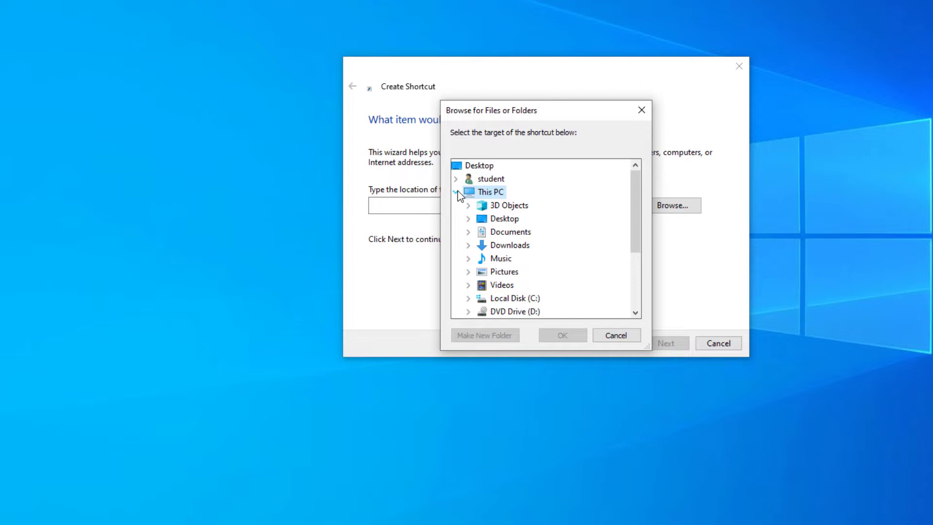
pyautogui.click(469, 298)
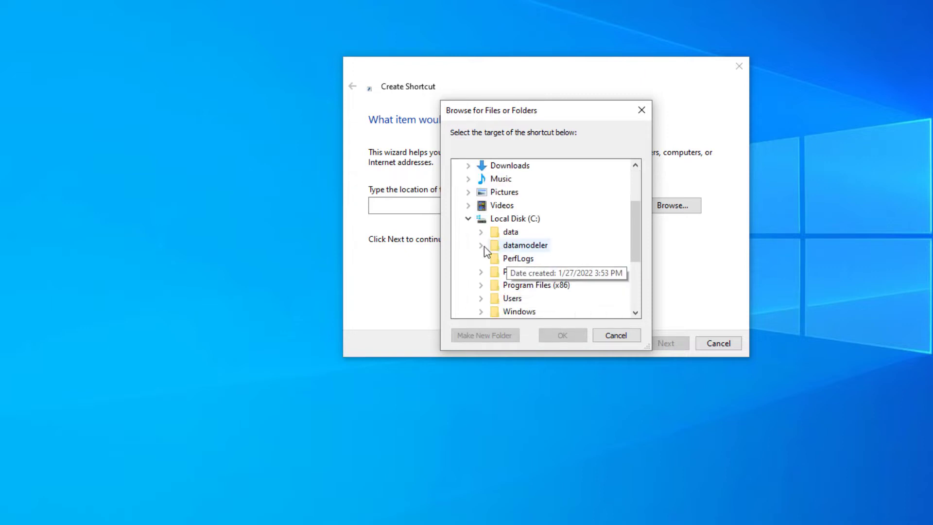
pyautogui.click(481, 245)
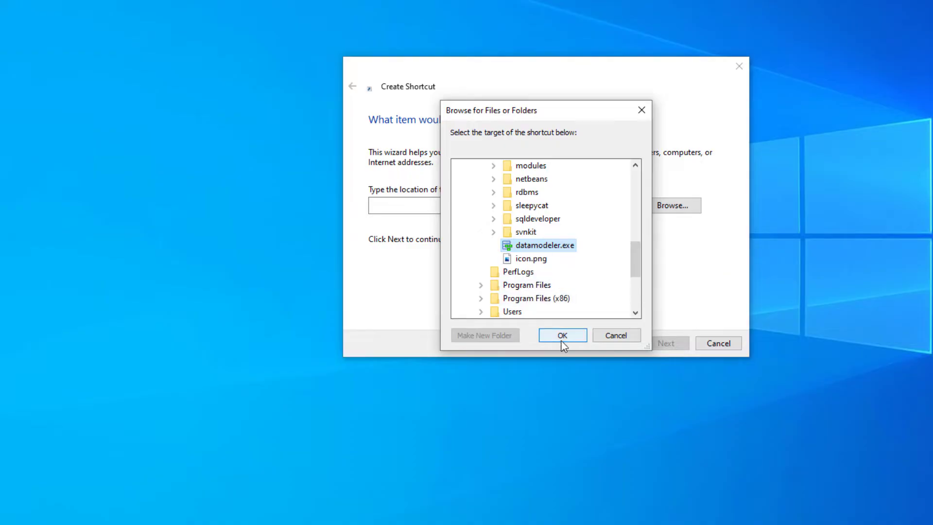
pyautogui.click(561, 335)
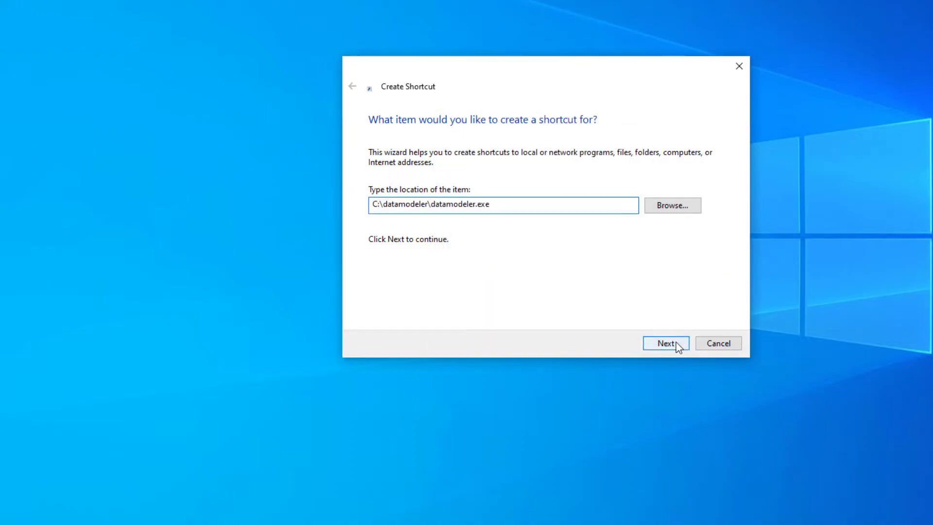
pyautogui.click(664, 343)
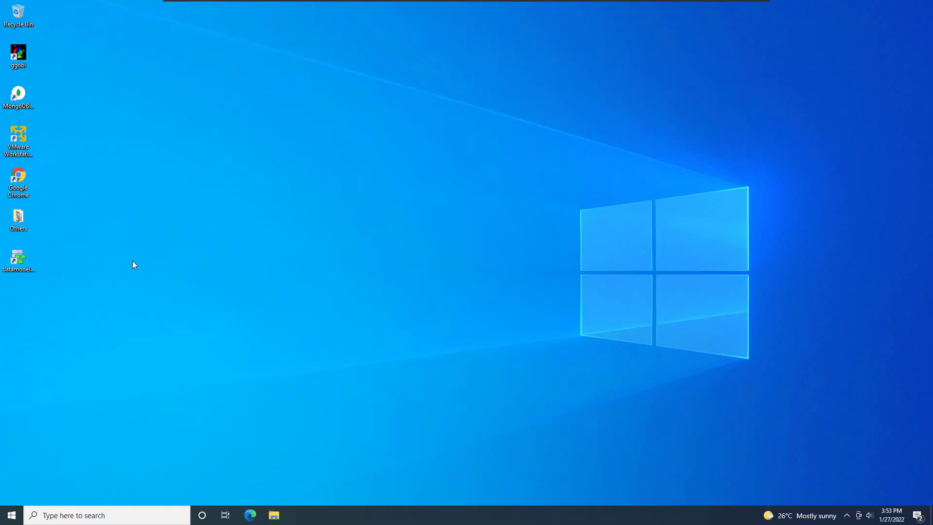
# Launch Data Modeler from the shortcut and show the Logical diagram of Untitled_1
pyautogui.doubleClick(18, 259)
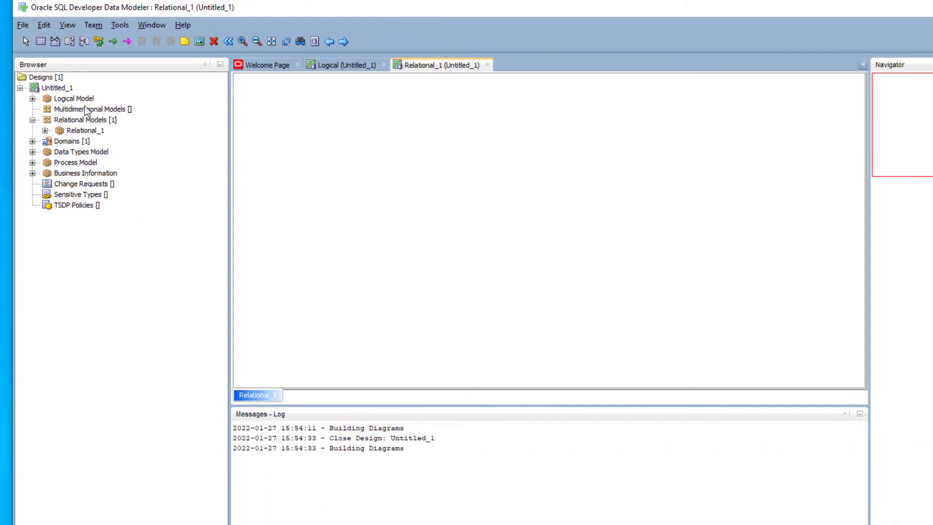
pyautogui.moveTo(349, 80)
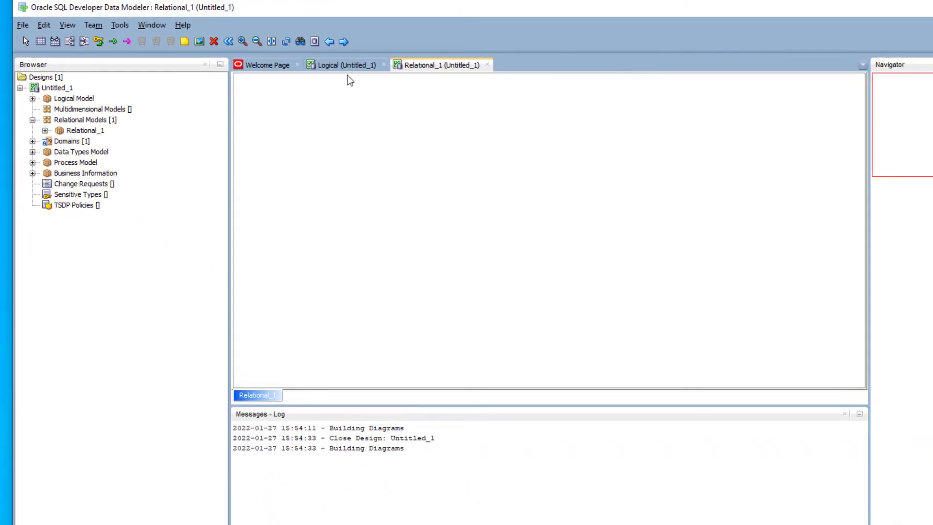
pyautogui.click(342, 65)
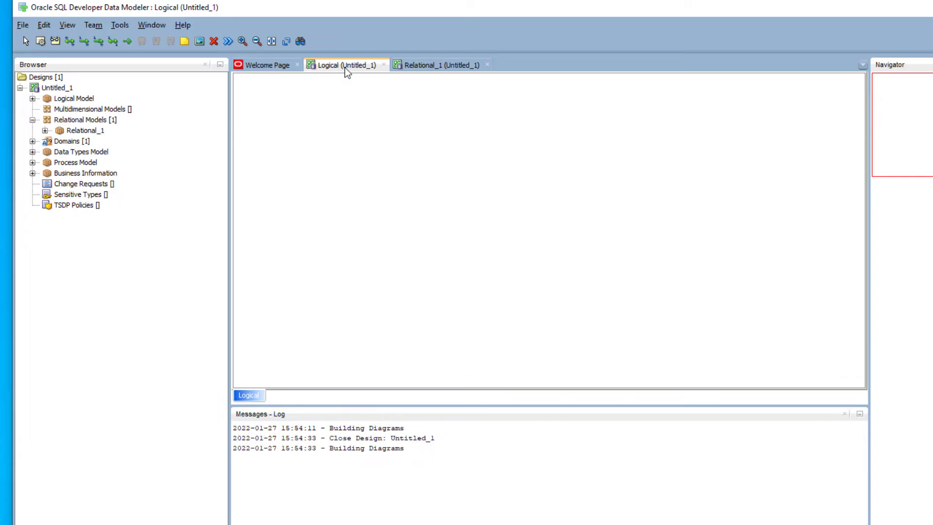
pyautogui.moveTo(345, 64)
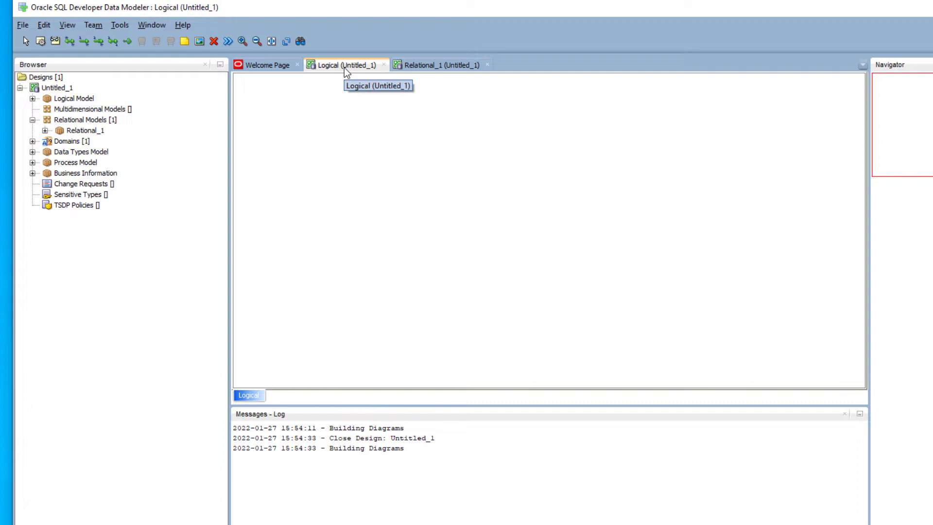
pyautogui.moveTo(345, 65)
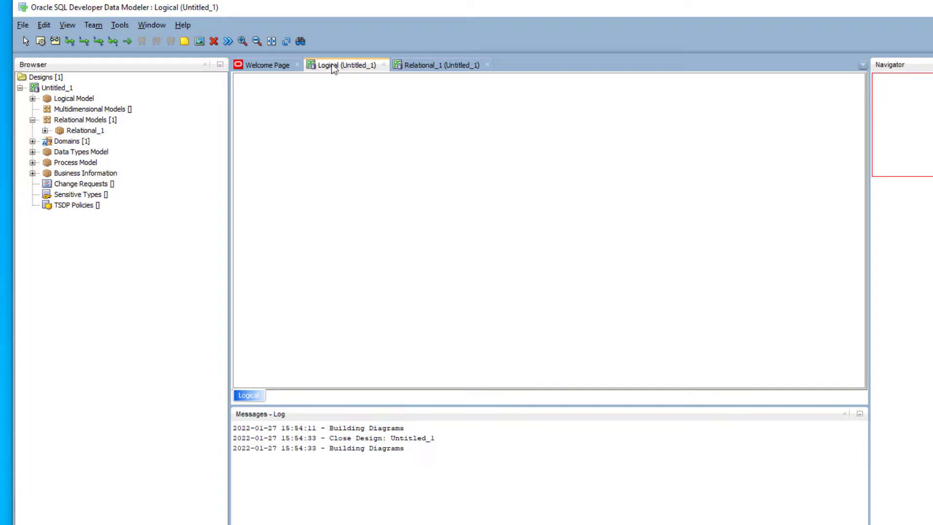
pyautogui.moveTo(325, 68)
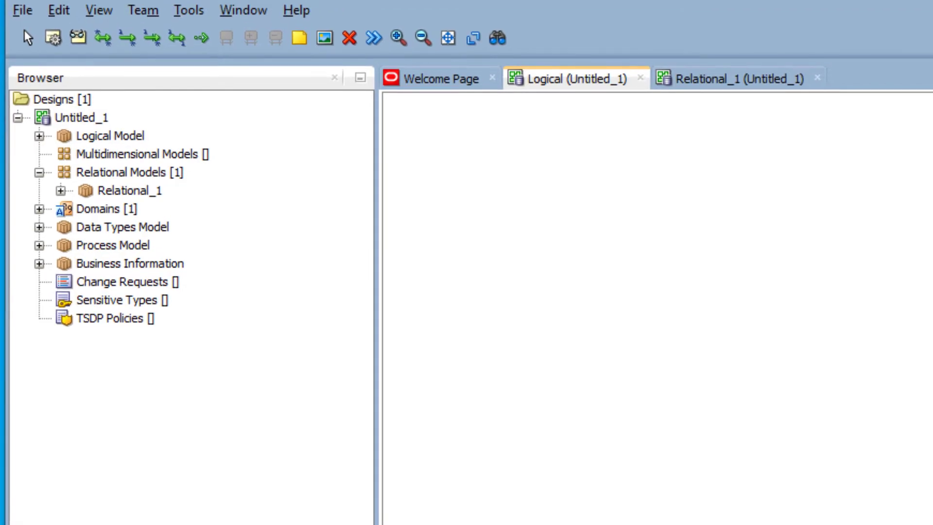
pyautogui.moveTo(52, 38)
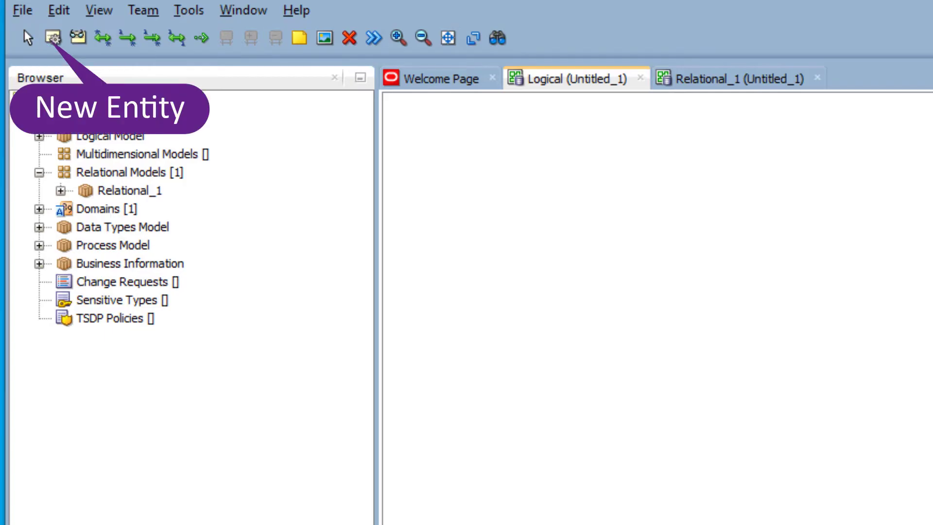
pyautogui.moveTo(72, 39)
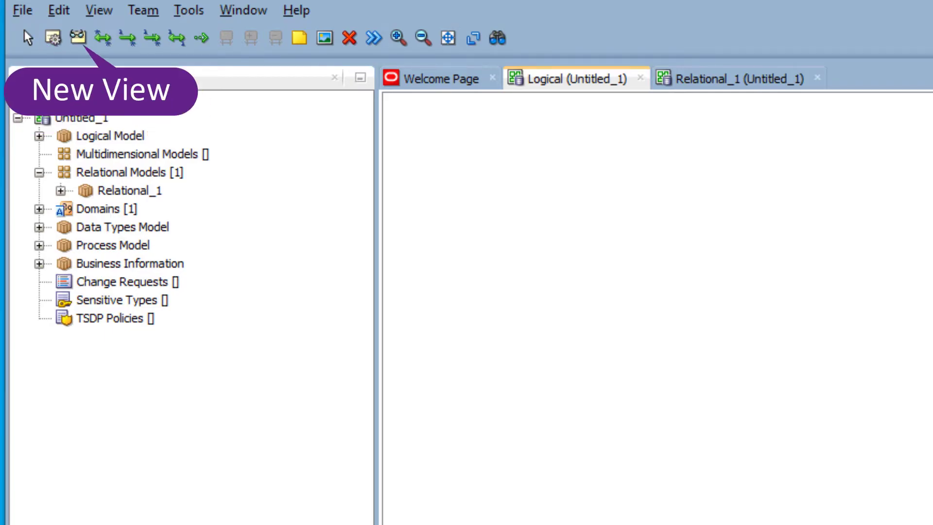
pyautogui.moveTo(110, 39)
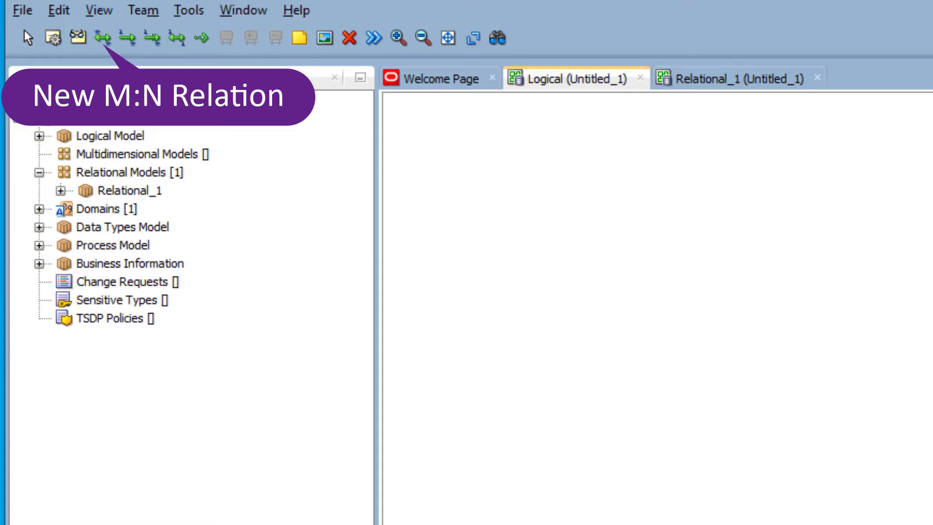
pyautogui.moveTo(174, 39)
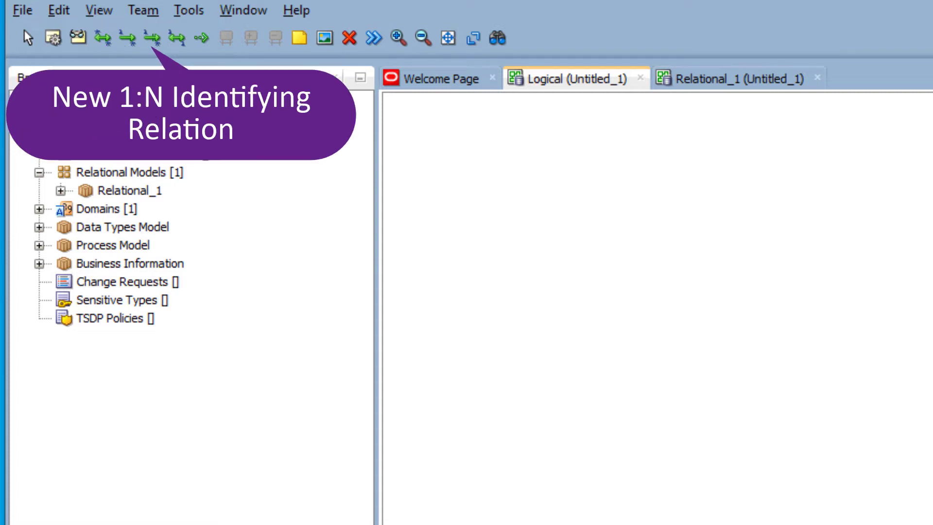
pyautogui.moveTo(168, 38)
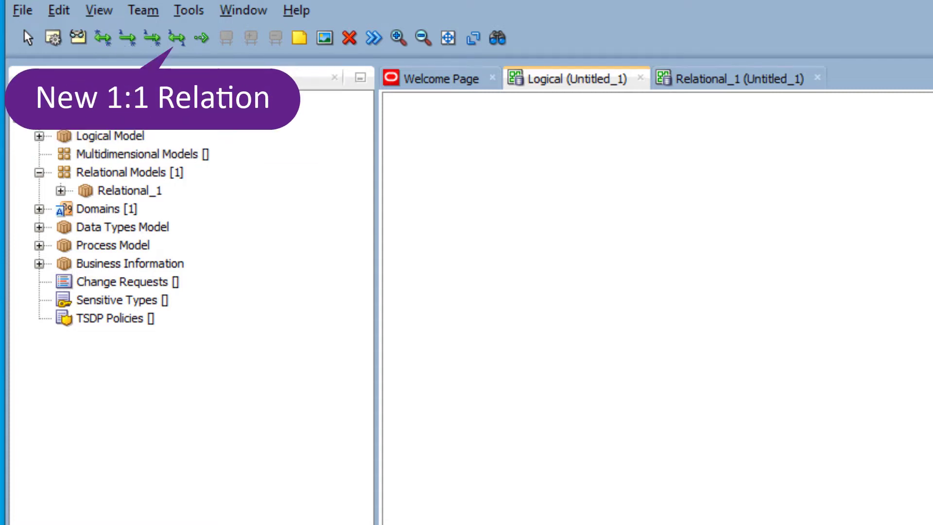
pyautogui.moveTo(200, 38)
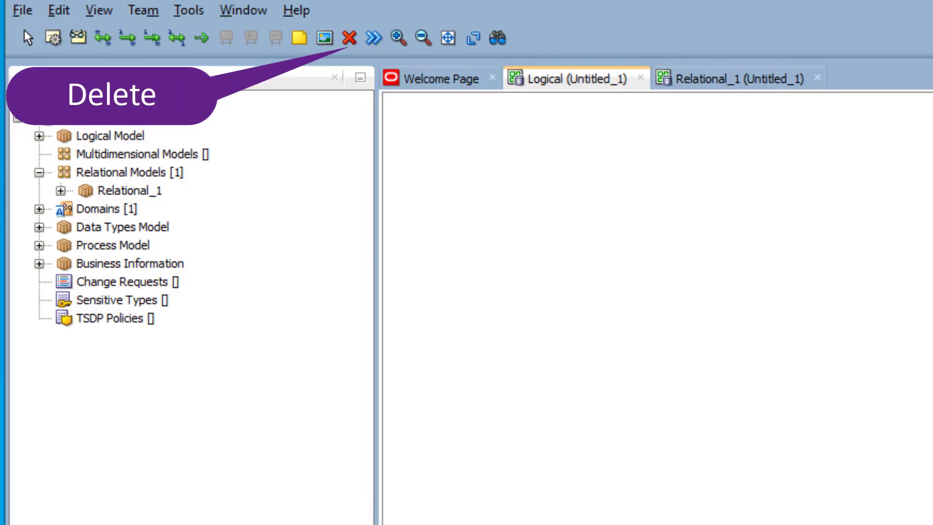
pyautogui.moveTo(397, 37)
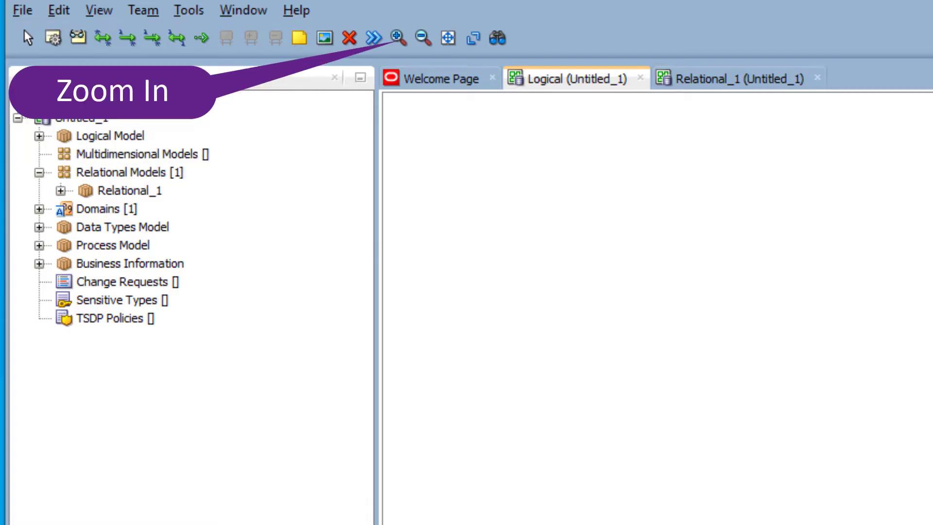
pyautogui.moveTo(422, 38)
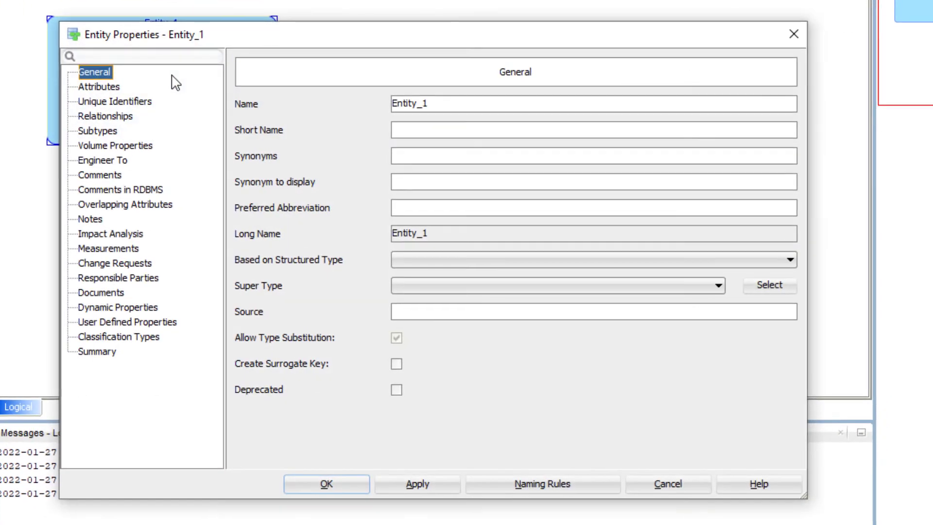
# Begin renaming the new entity, with 'BOO' entered so far
pyautogui.write('BOO')
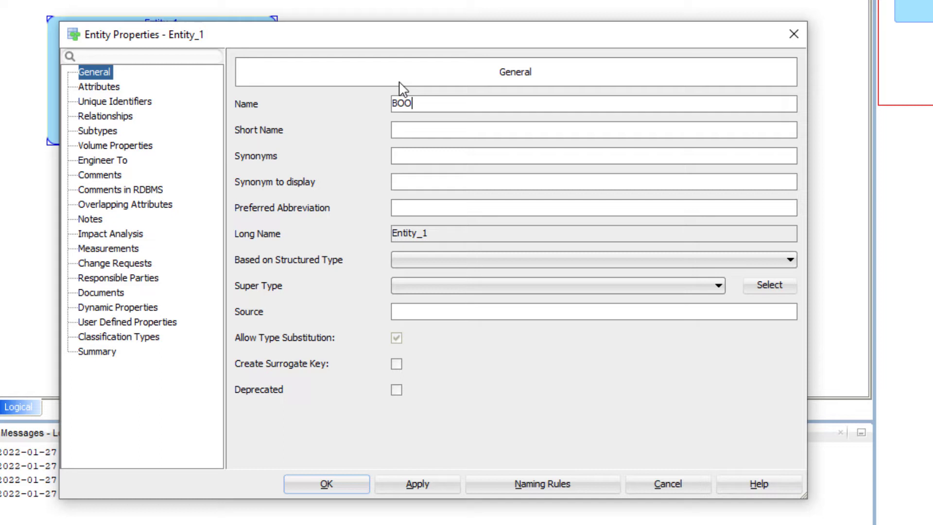
# Finish the name BOOK and add a new attribute named ISBN
pyautogui.write('K')
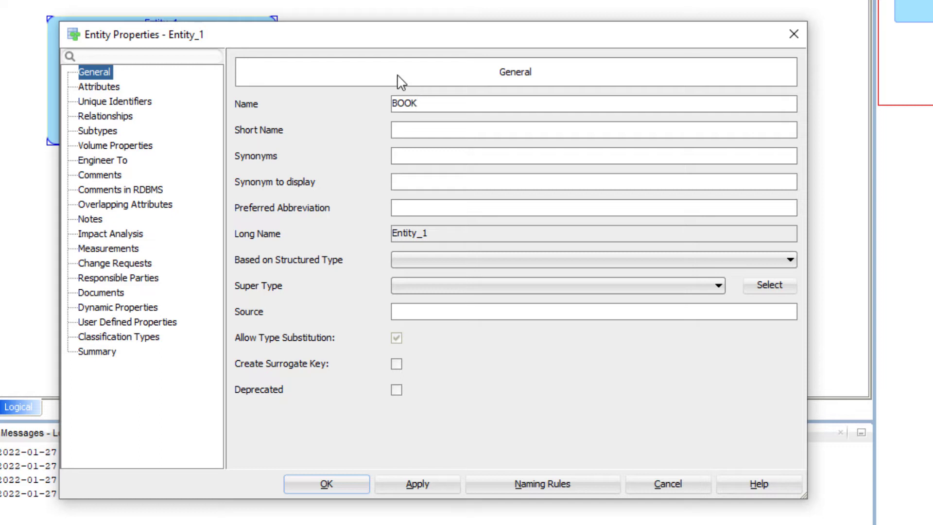
pyautogui.click(99, 87)
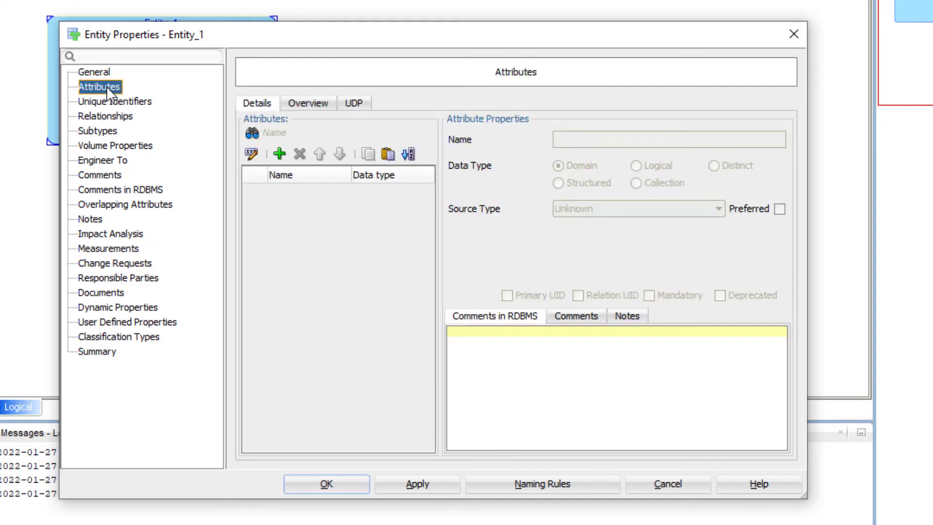
pyautogui.moveTo(287, 182)
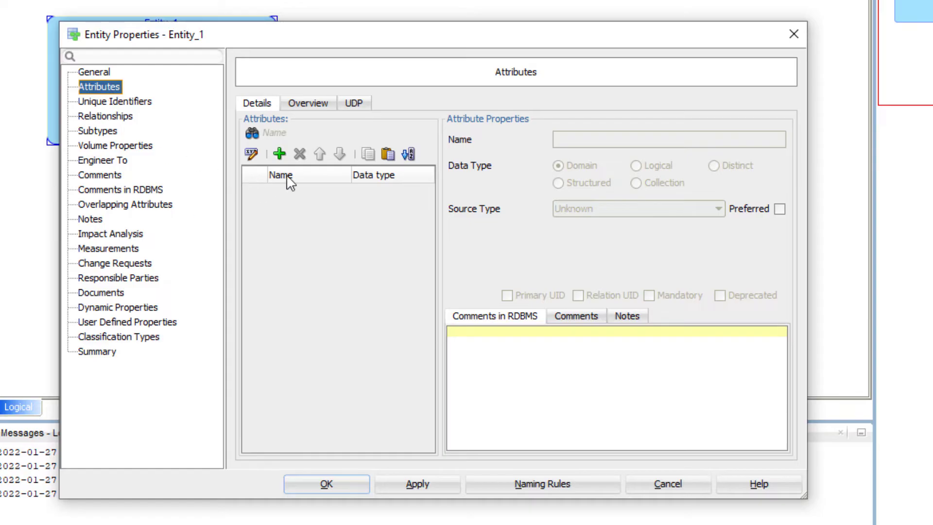
pyautogui.click(279, 154)
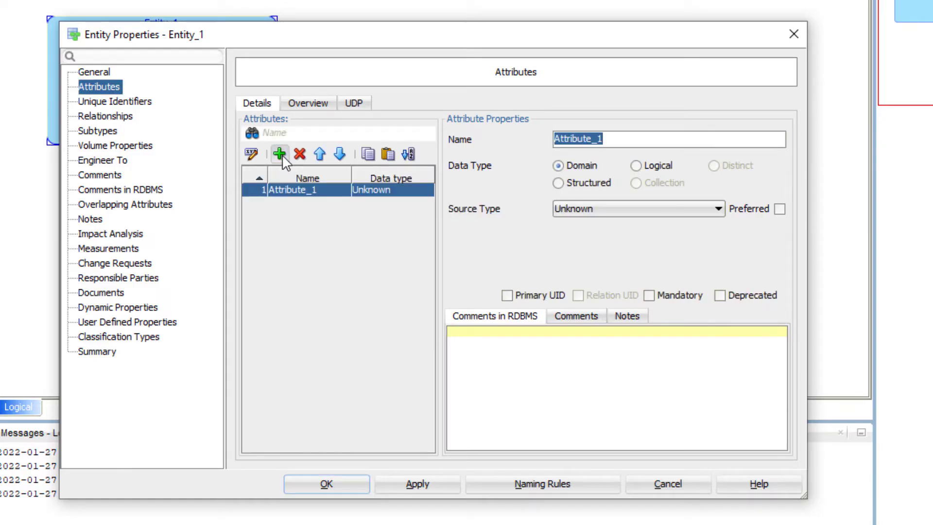
pyautogui.moveTo(554, 155)
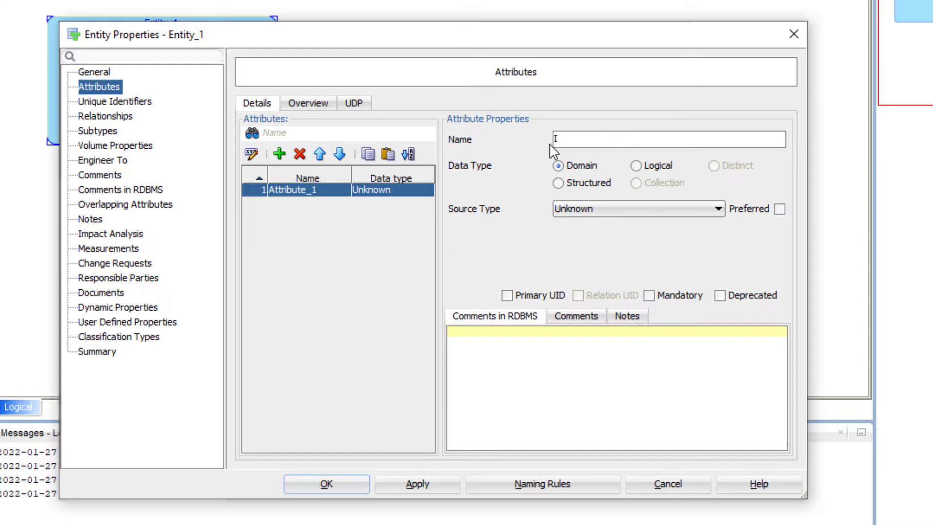
pyautogui.write('ISBN')
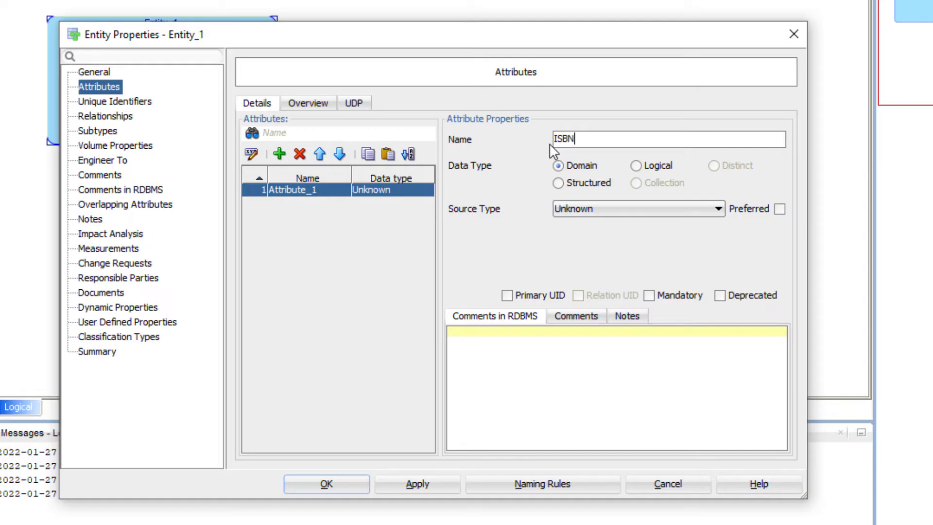
pyautogui.moveTo(608, 178)
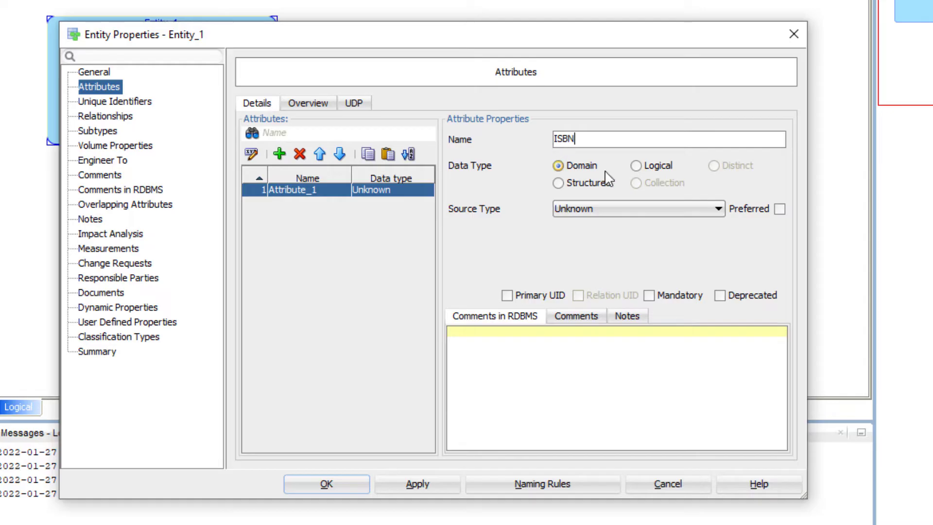
# Make ISBN a logical VARCHAR of size 20 and mark it as the primary UID
pyautogui.click(638, 165)
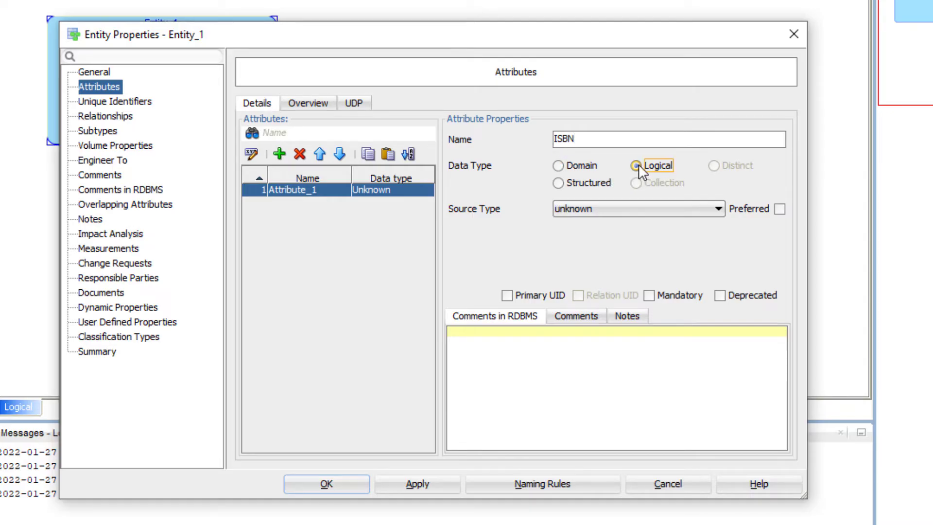
pyautogui.click(717, 208)
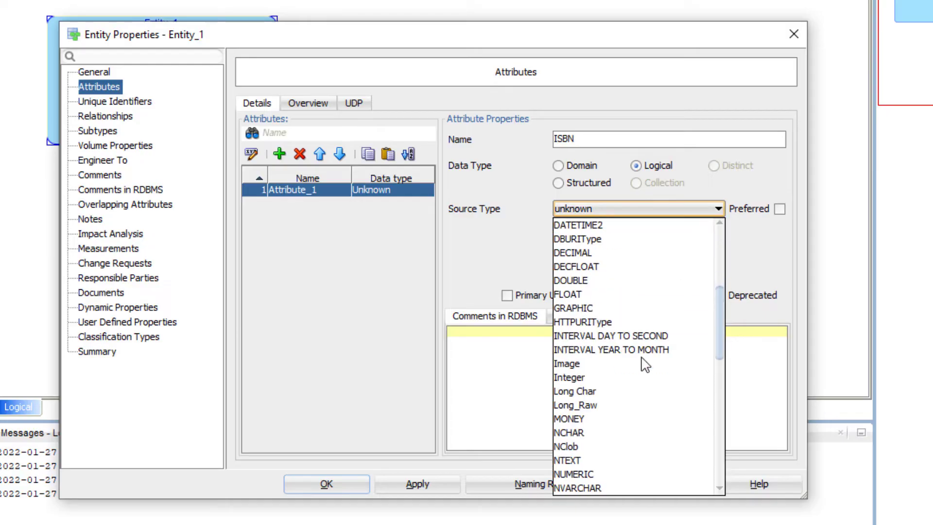
pyautogui.scroll(-3)
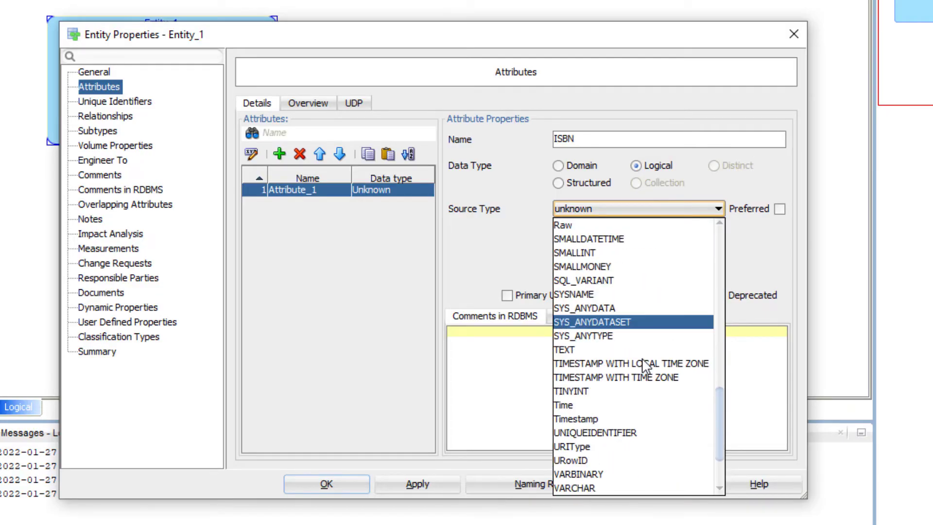
pyautogui.click(573, 488)
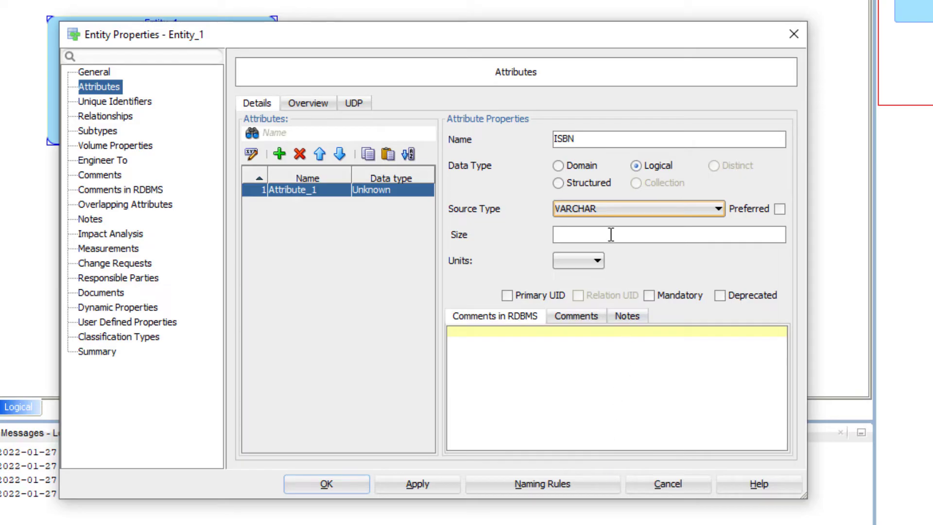
pyautogui.write('2')
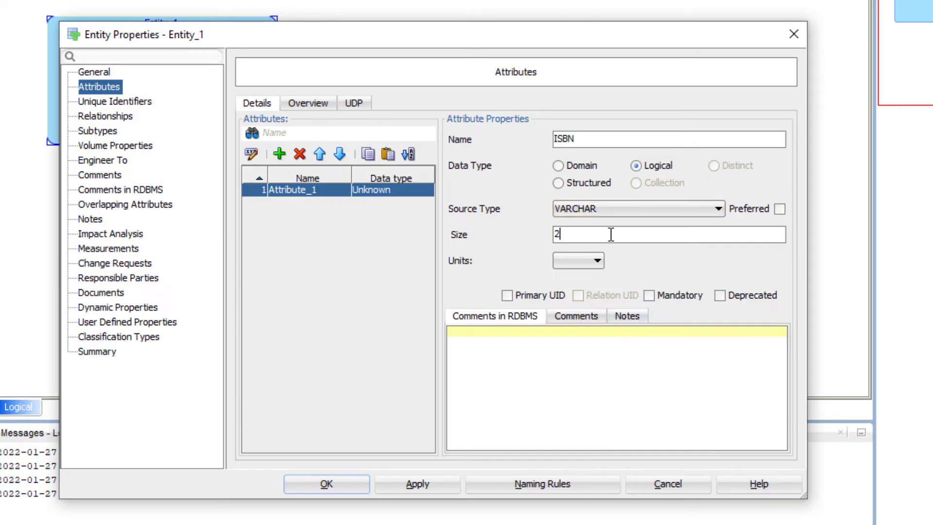
pyautogui.write('0')
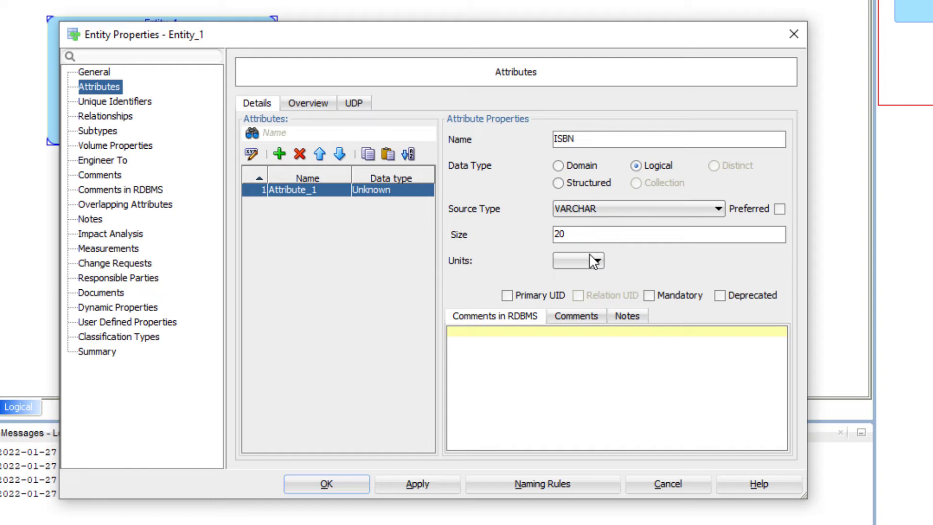
pyautogui.click(508, 295)
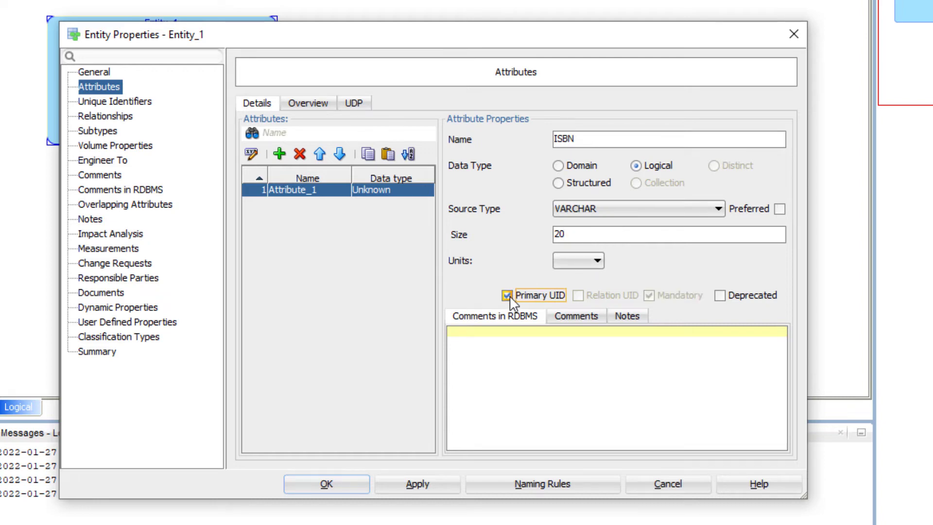
pyautogui.click(417, 483)
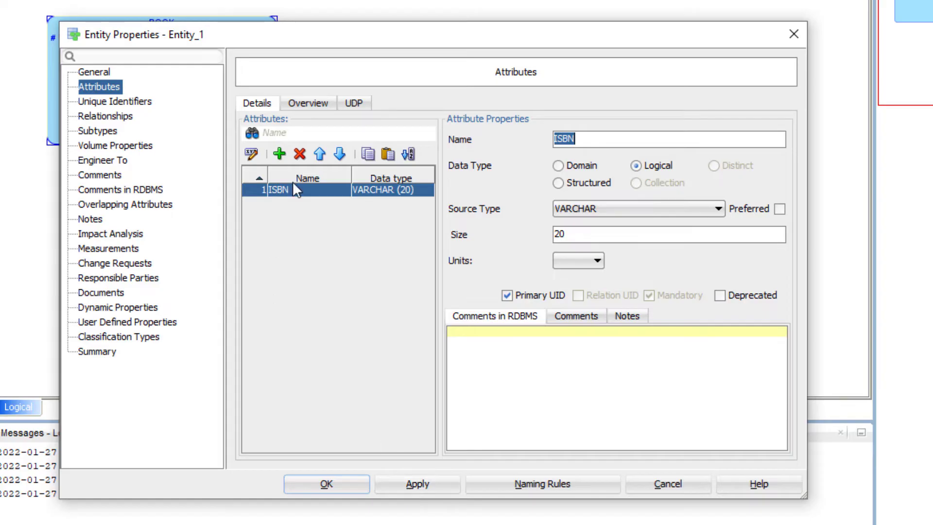
# Add a BookName attribute of logical type VARCHAR(15) to BOOK
pyautogui.click(278, 153)
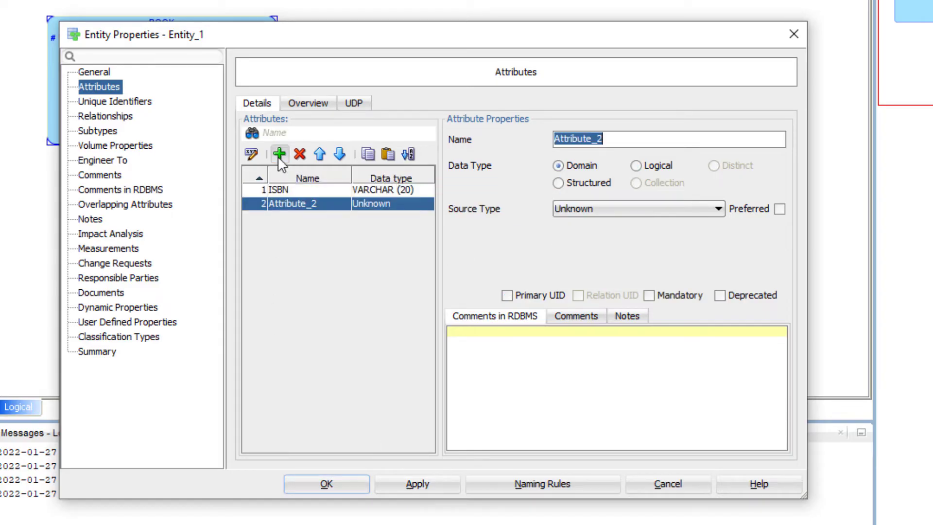
pyautogui.write('BookN')
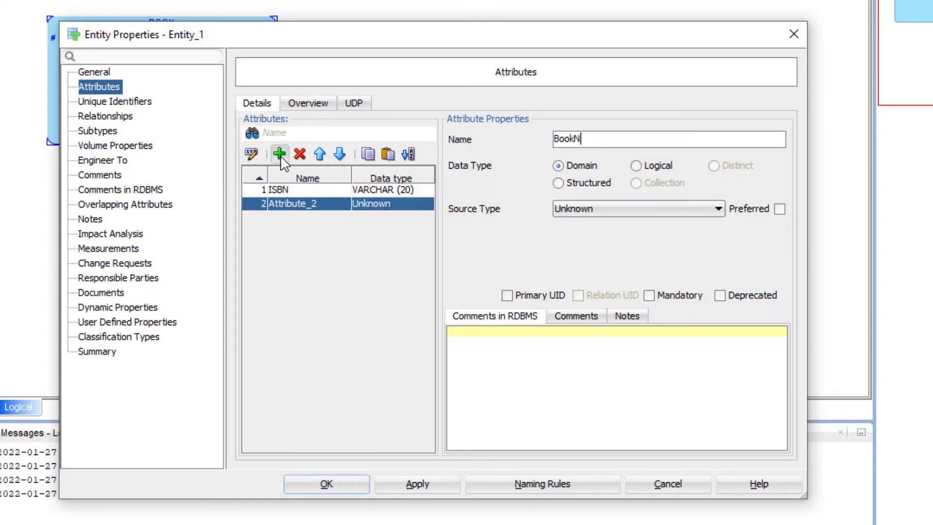
pyautogui.click(636, 165)
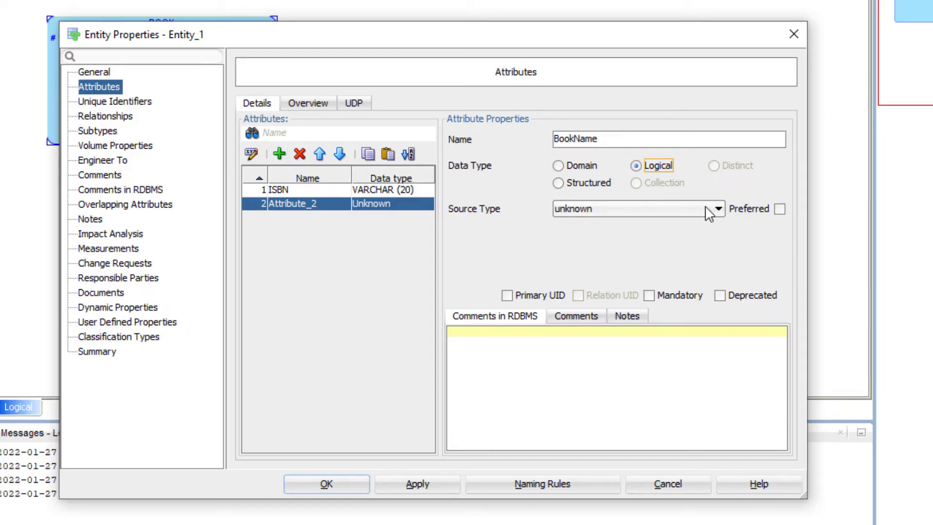
pyautogui.click(717, 209)
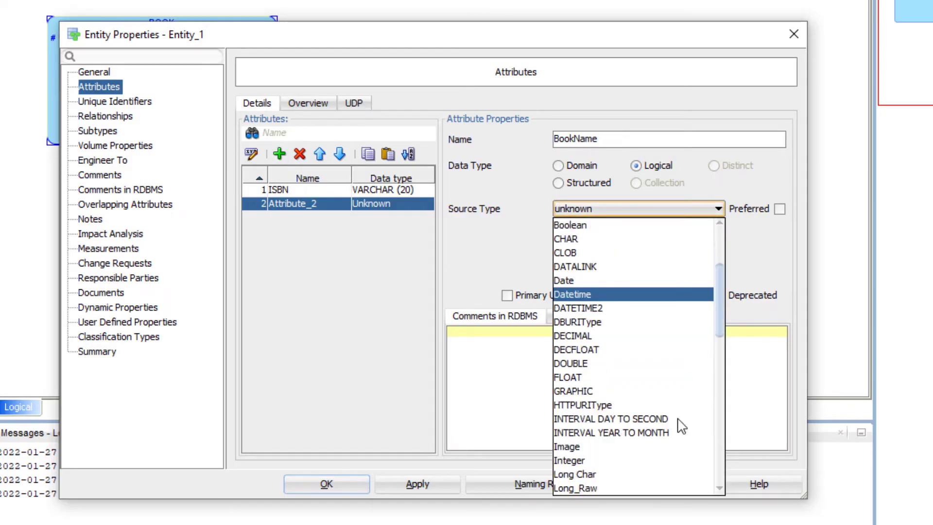
pyautogui.scroll(-3)
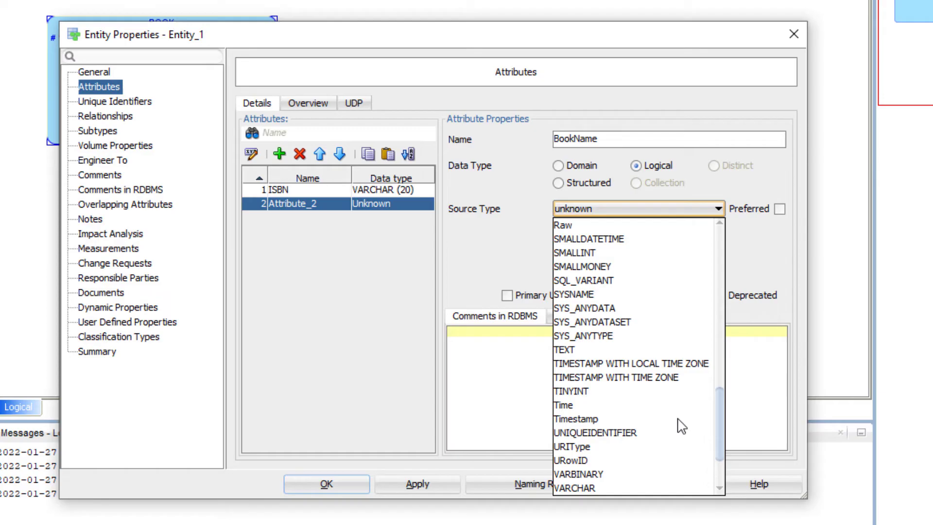
pyautogui.click(573, 487)
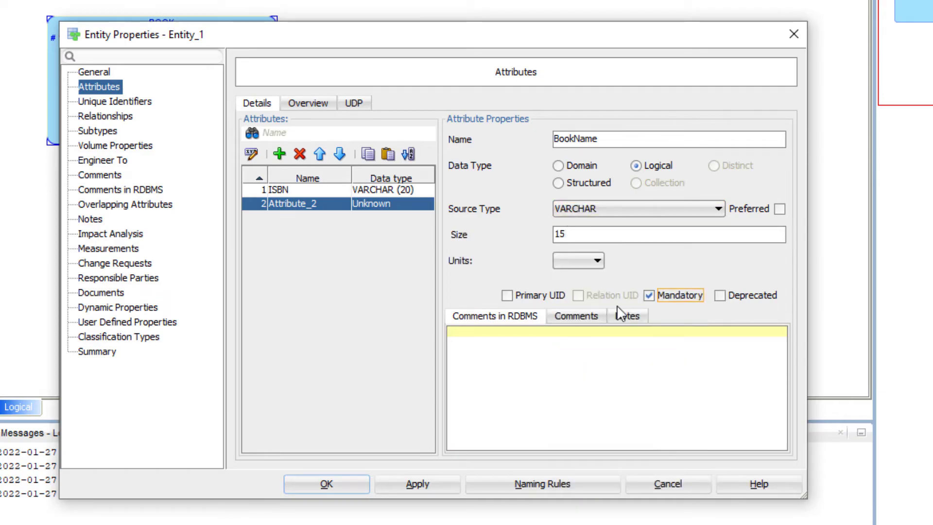
pyautogui.click(417, 484)
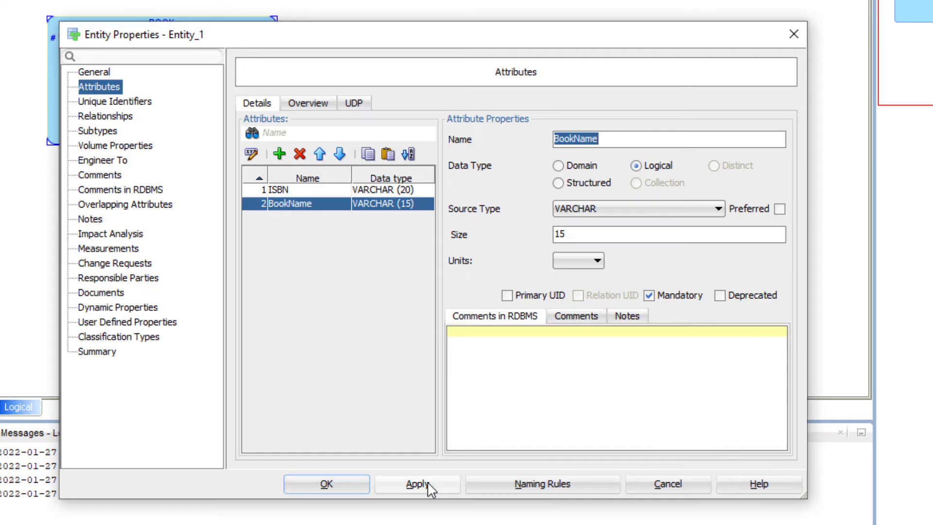
# Add a third attribute named Date with the logical Date type
pyautogui.click(279, 153)
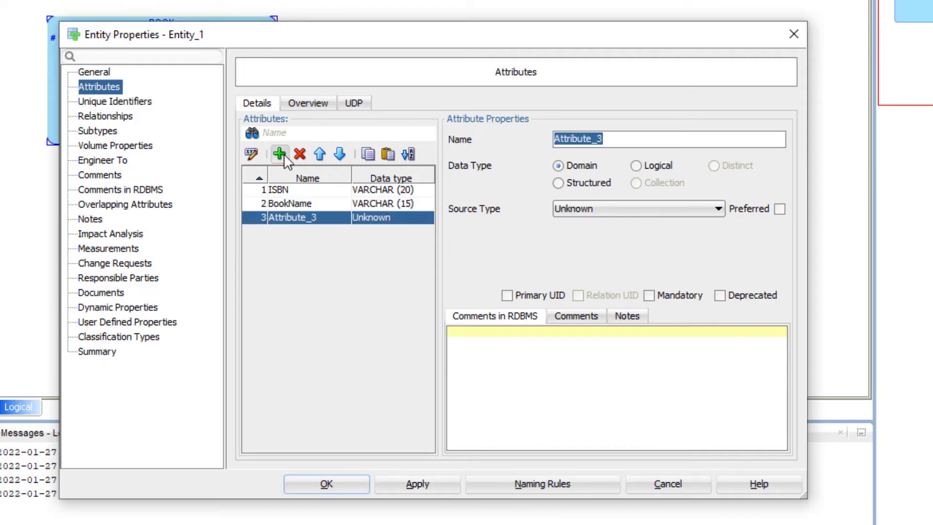
pyautogui.write('Date')
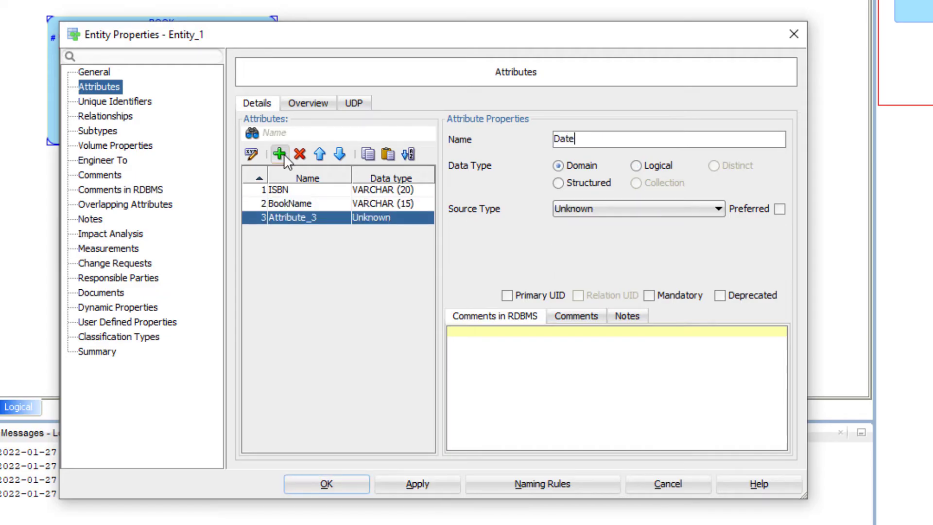
pyautogui.moveTo(636, 166)
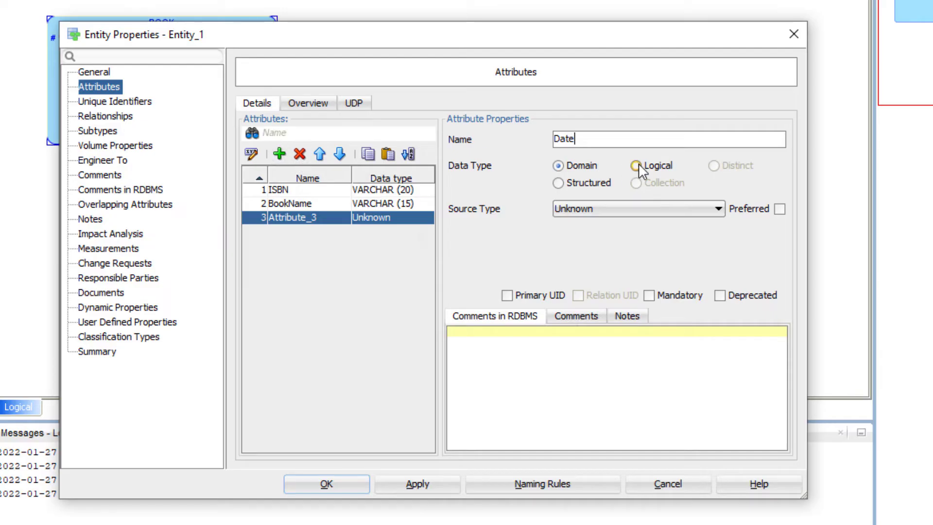
pyautogui.click(716, 208)
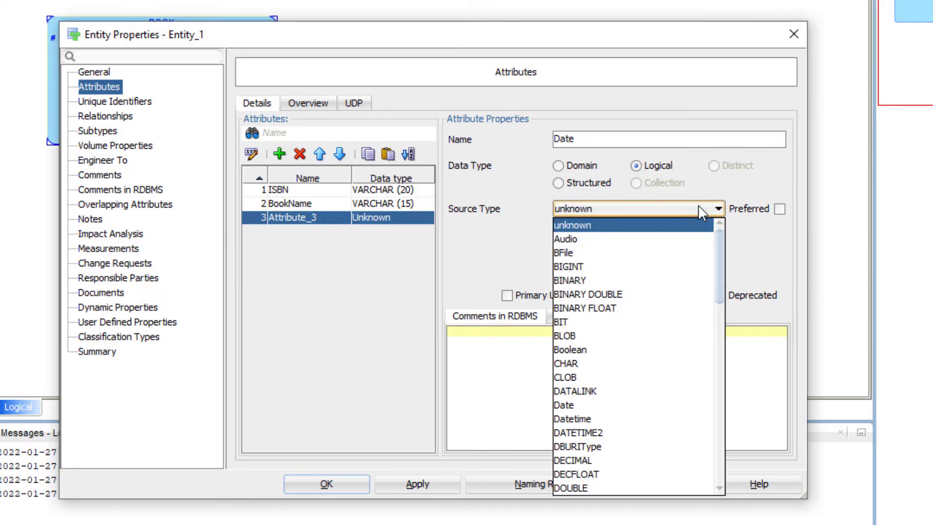
pyautogui.click(563, 404)
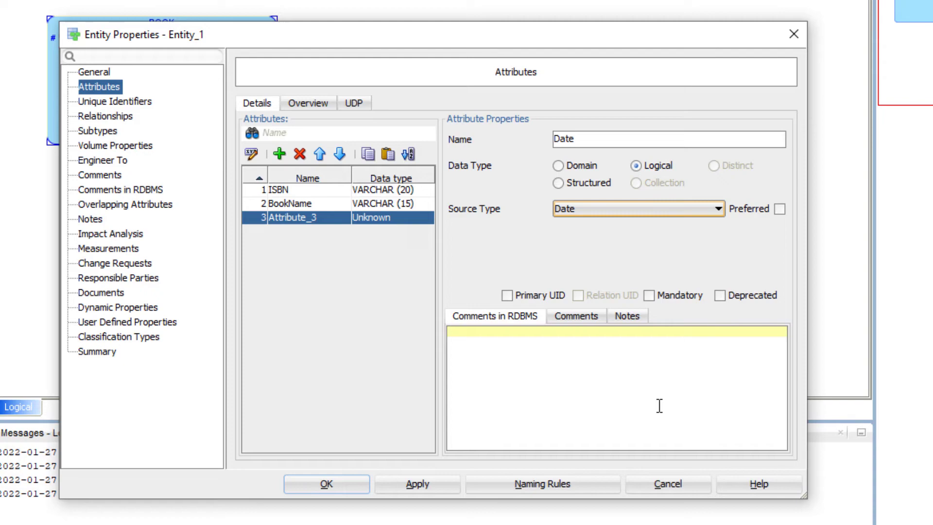
# Confirm BOOK's attributes and close its properties
pyautogui.click(326, 484)
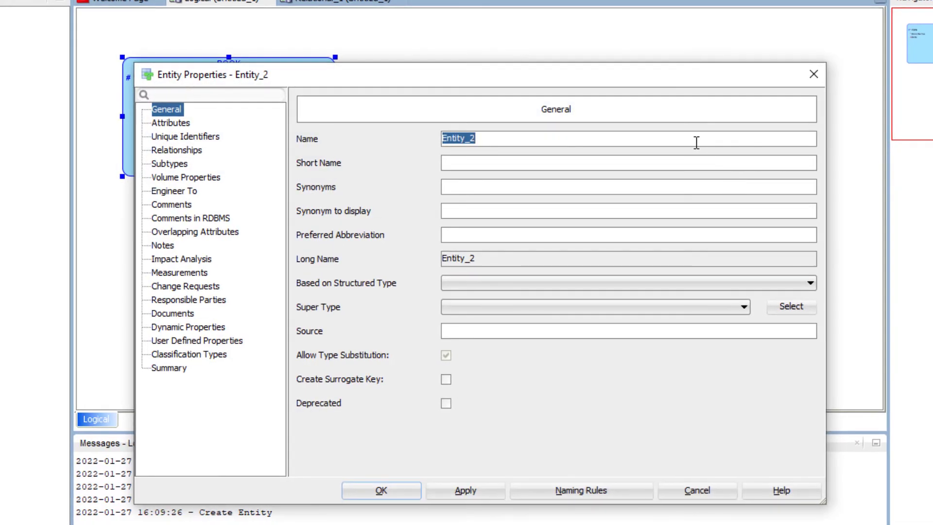
# Add attribute UserID as logical NUMERIC with precision 7
pyautogui.click(171, 123)
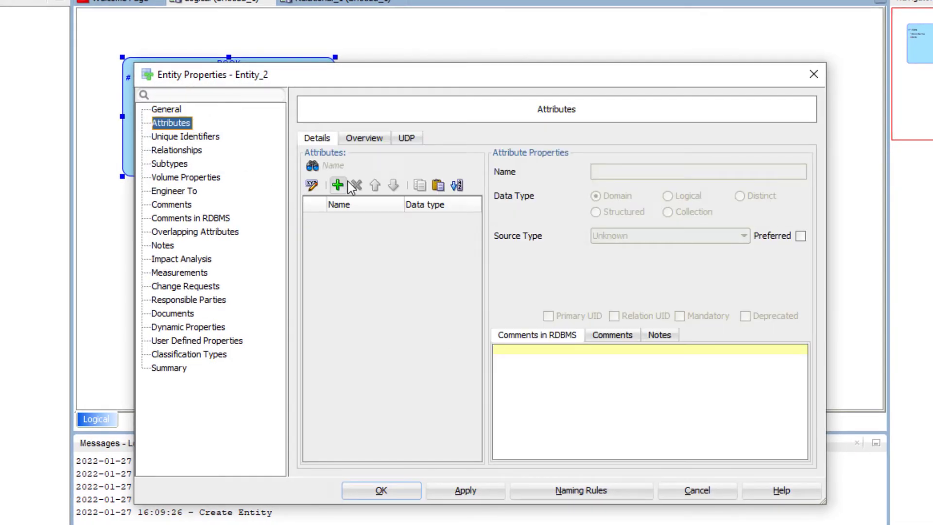
pyautogui.click(338, 185)
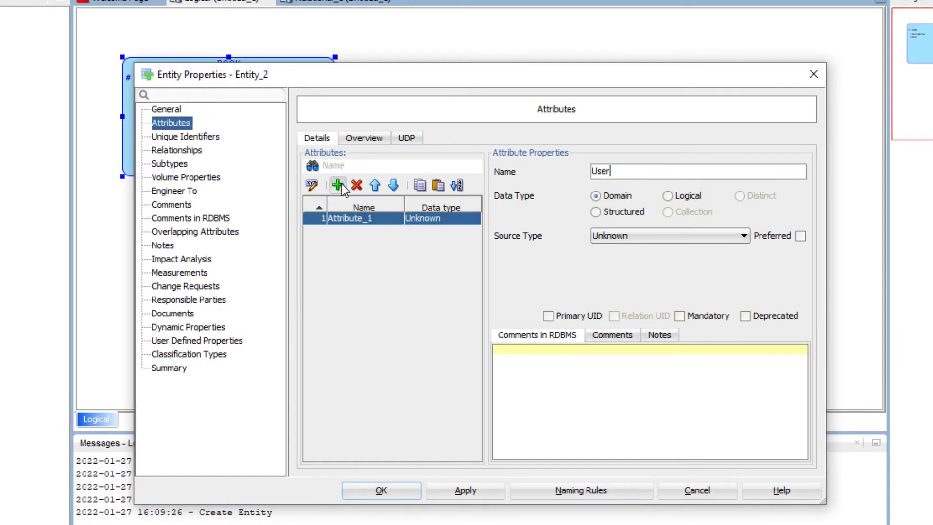
pyautogui.click(665, 195)
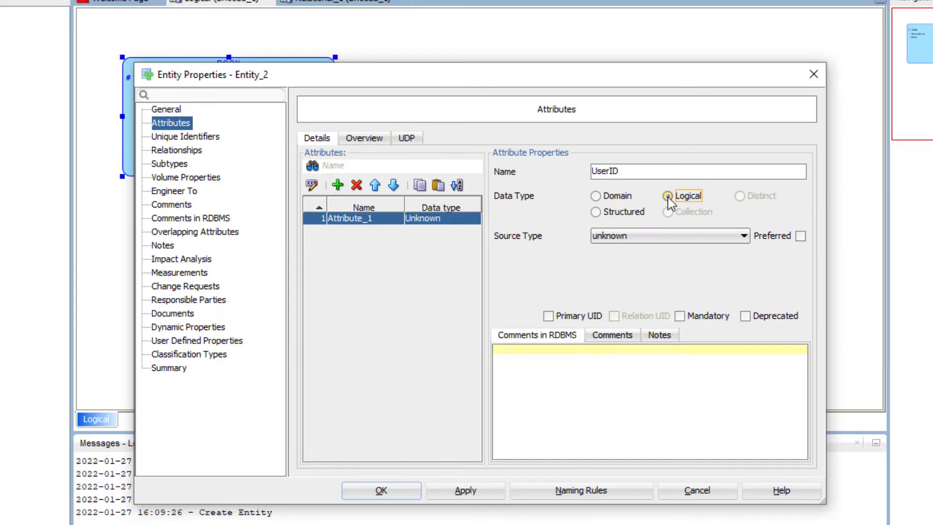
pyautogui.click(742, 235)
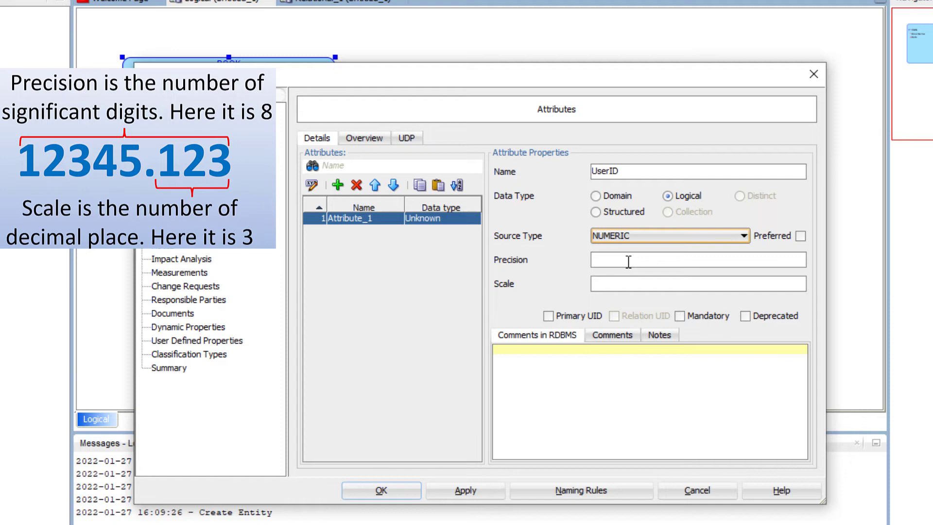
pyautogui.write('7')
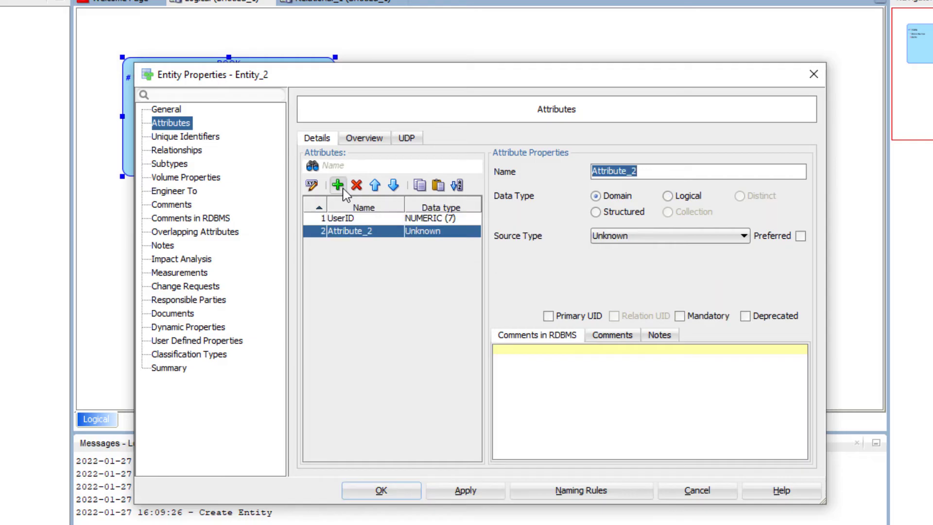
# Add attribute FirstName as logical VARCHAR size 10 and accept the entity
pyautogui.write('FirstNam')
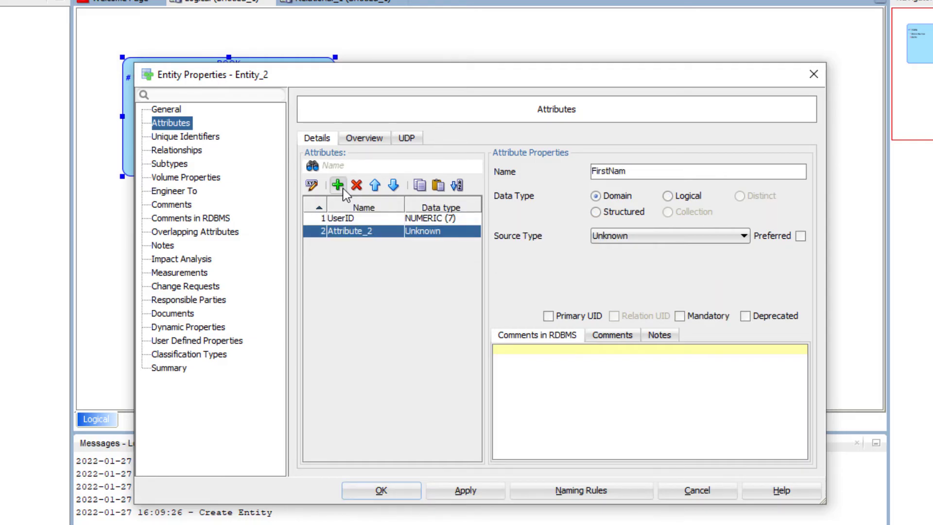
pyautogui.click(668, 195)
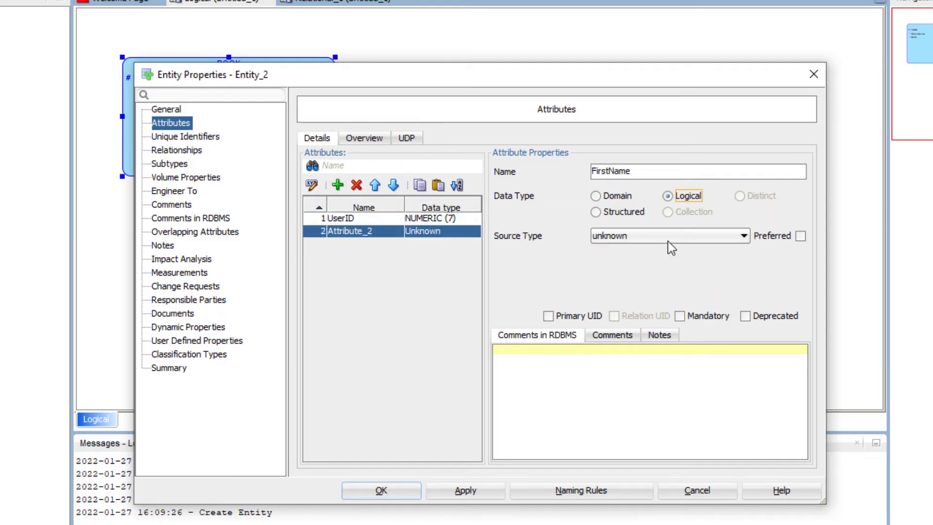
pyautogui.click(668, 235)
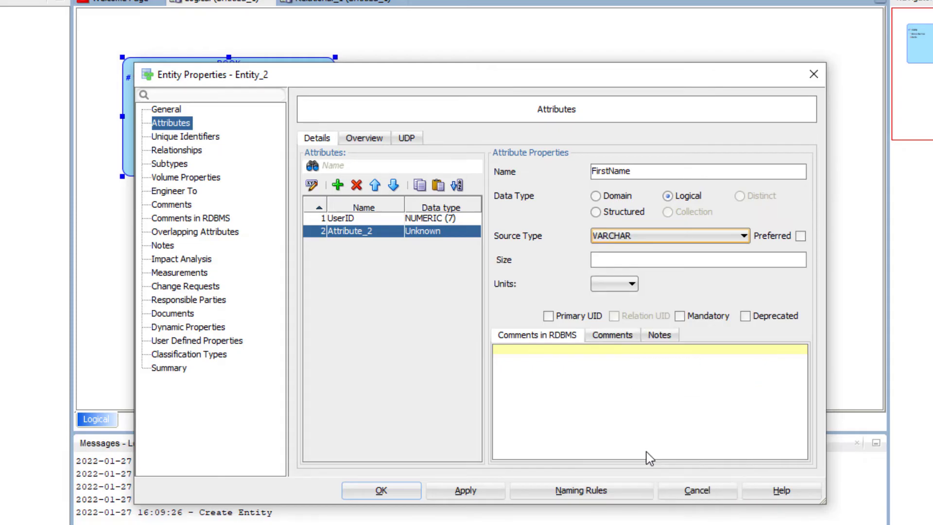
pyautogui.write('10')
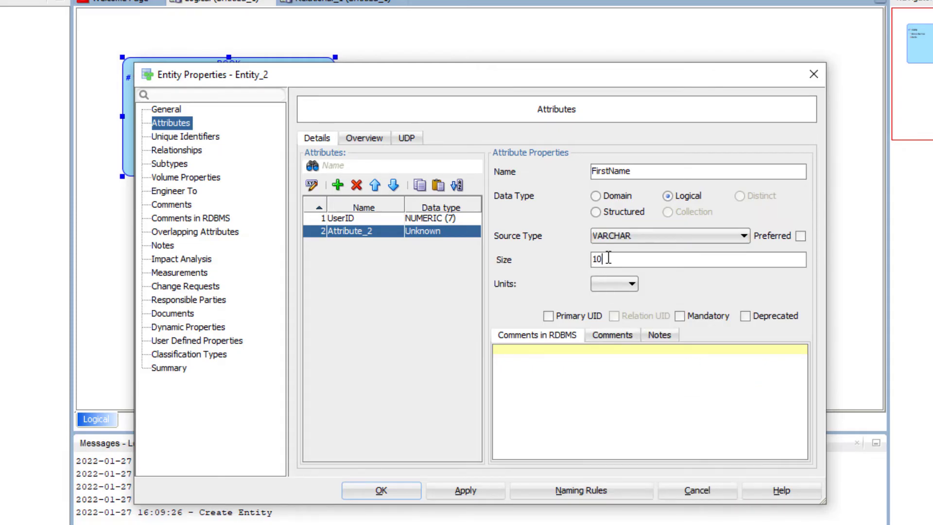
pyautogui.click(465, 490)
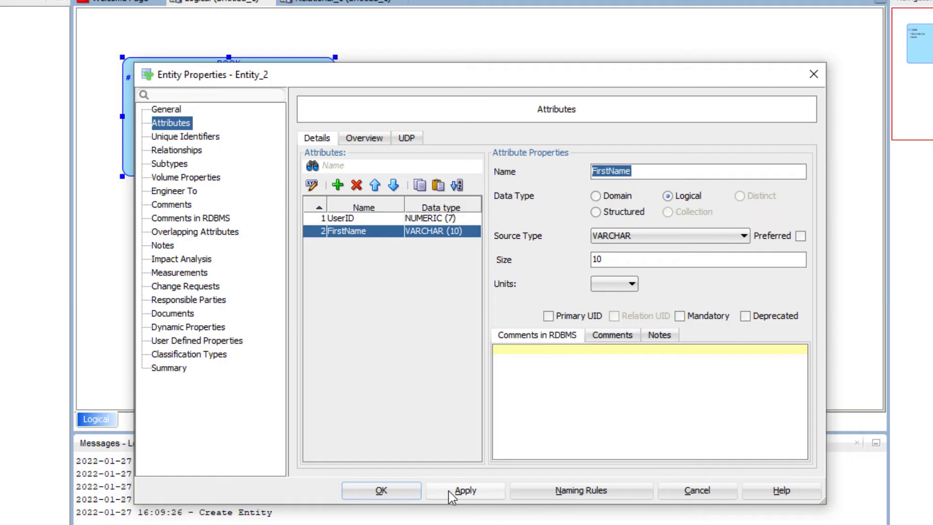
pyautogui.click(381, 490)
pyautogui.write('C')
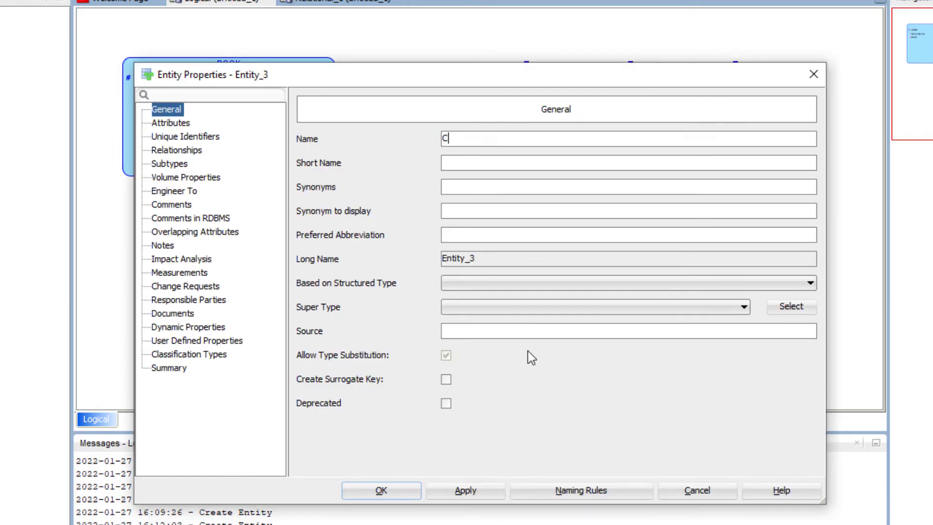
# Give COPY a CopyID attribute, logical NUMERIC(7,2), marked as primary identifier, and accept
pyautogui.click(171, 122)
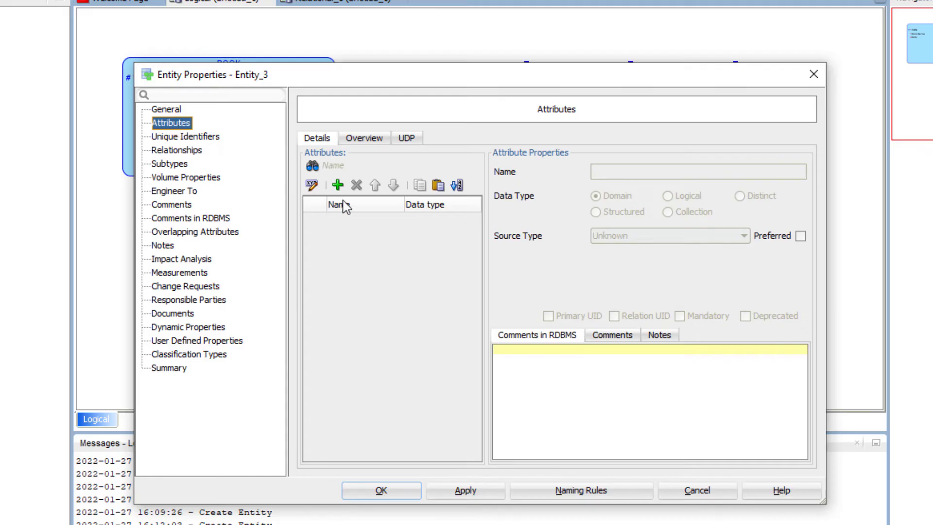
pyautogui.click(337, 185)
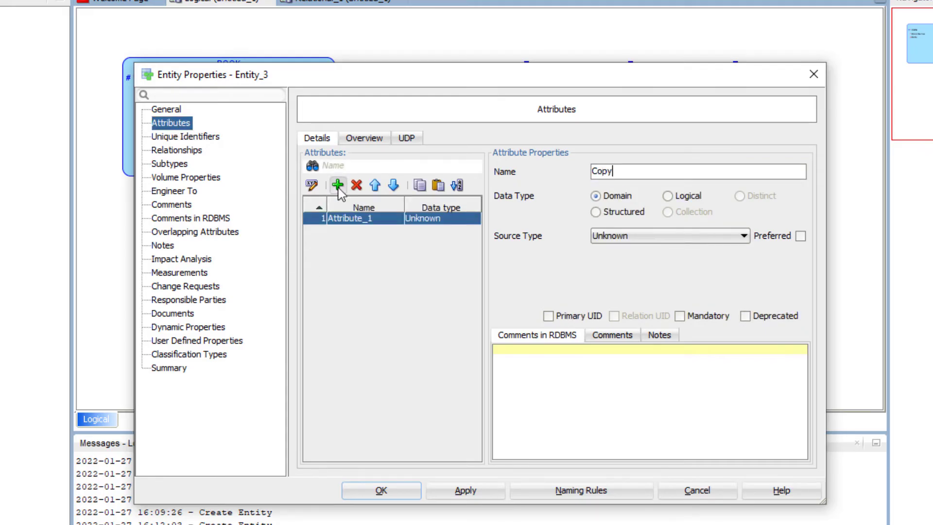
pyautogui.click(669, 196)
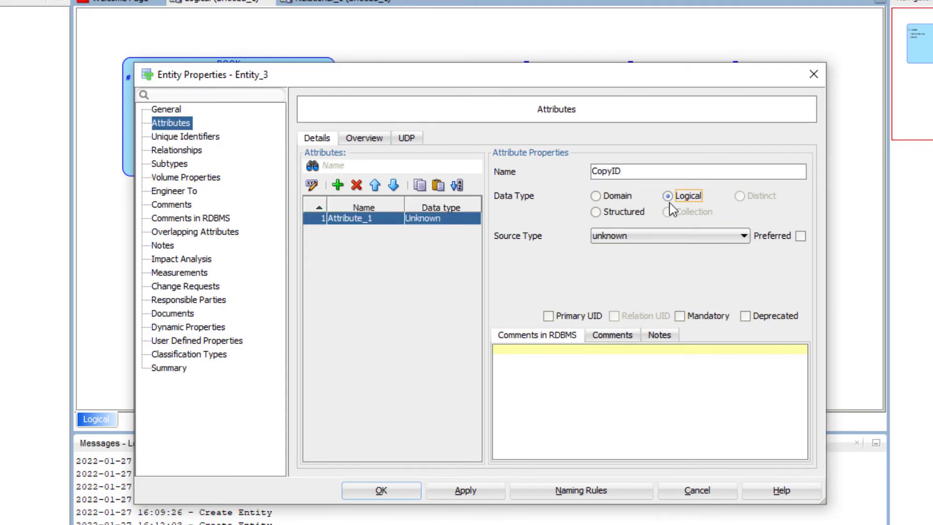
pyautogui.click(742, 235)
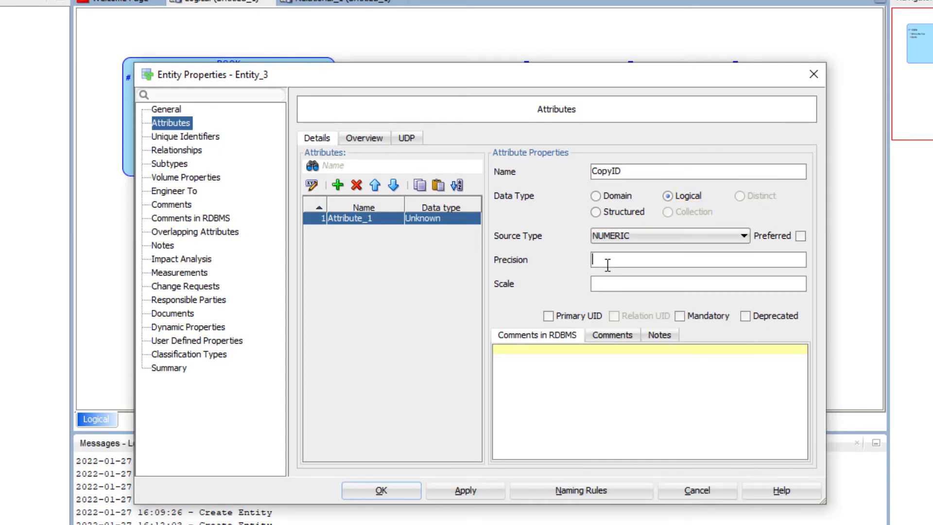
pyautogui.click(549, 315)
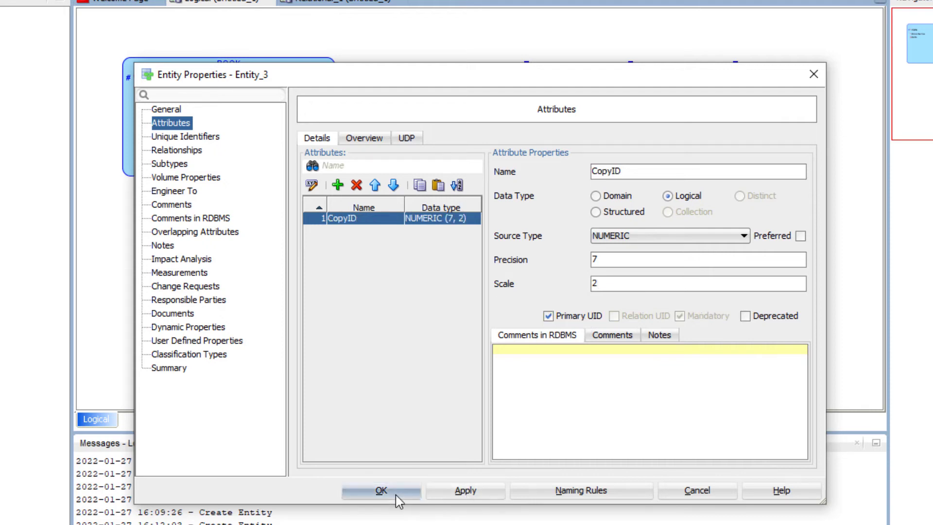
pyautogui.click(381, 490)
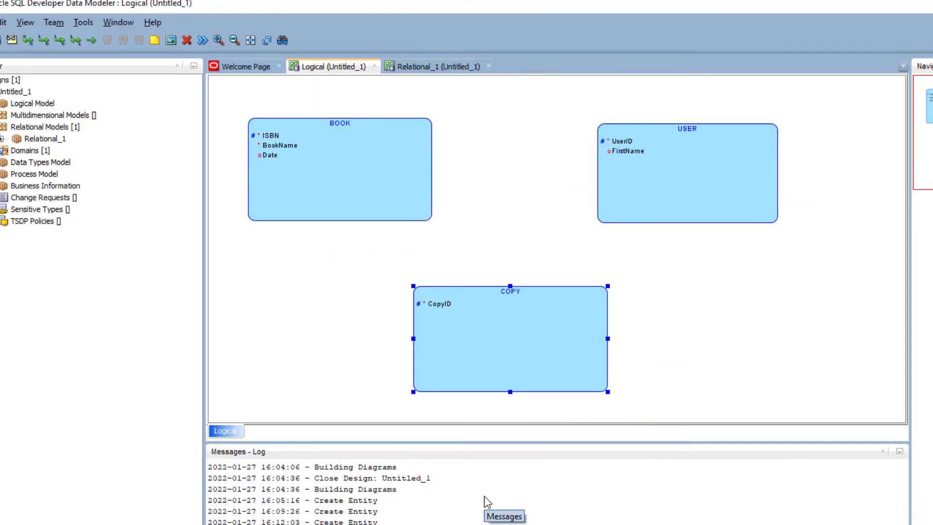
pyautogui.moveTo(658, 375)
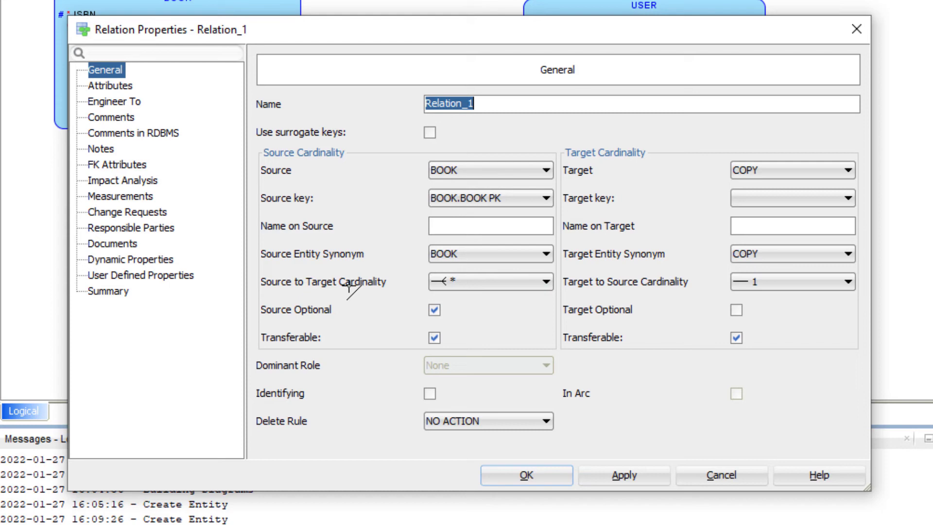
pyautogui.moveTo(232, 148)
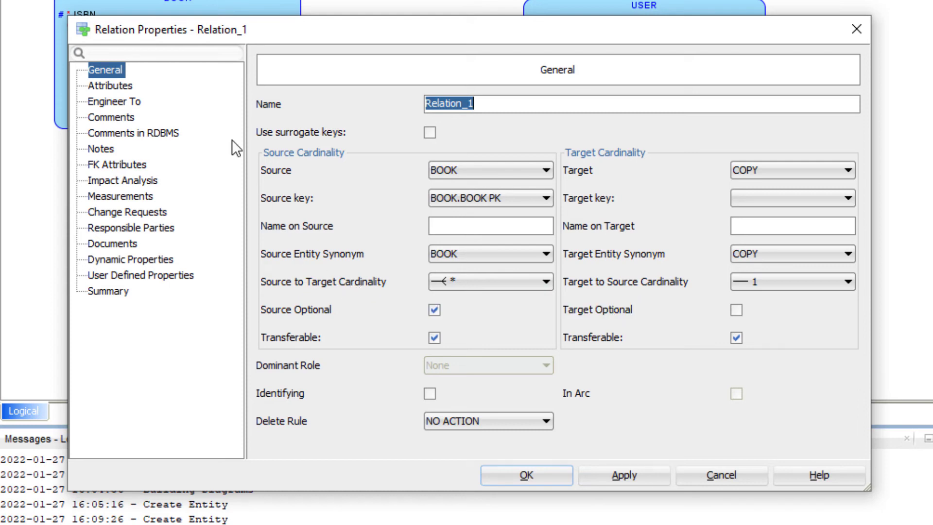
# Name the BOOK–COPY relation 'has' on source and 'is a' on target and apply
pyautogui.write('h')
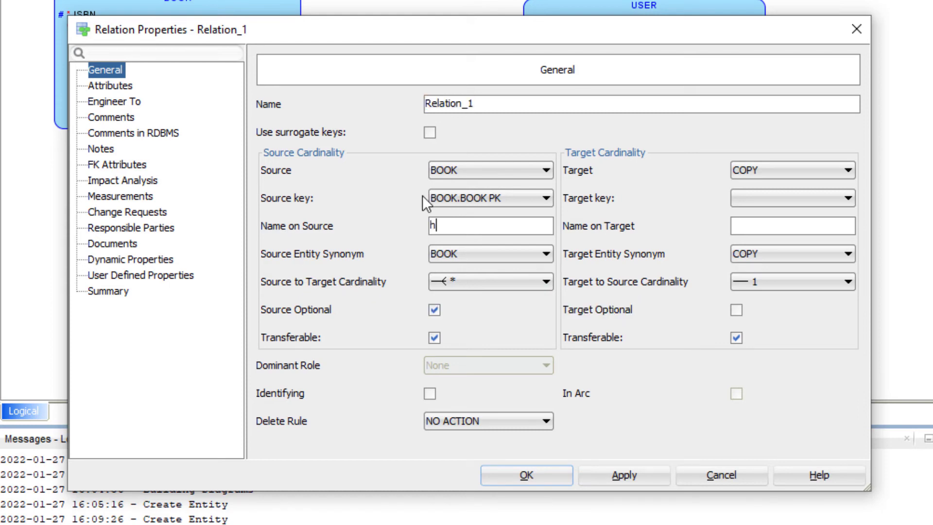
pyautogui.write('as')
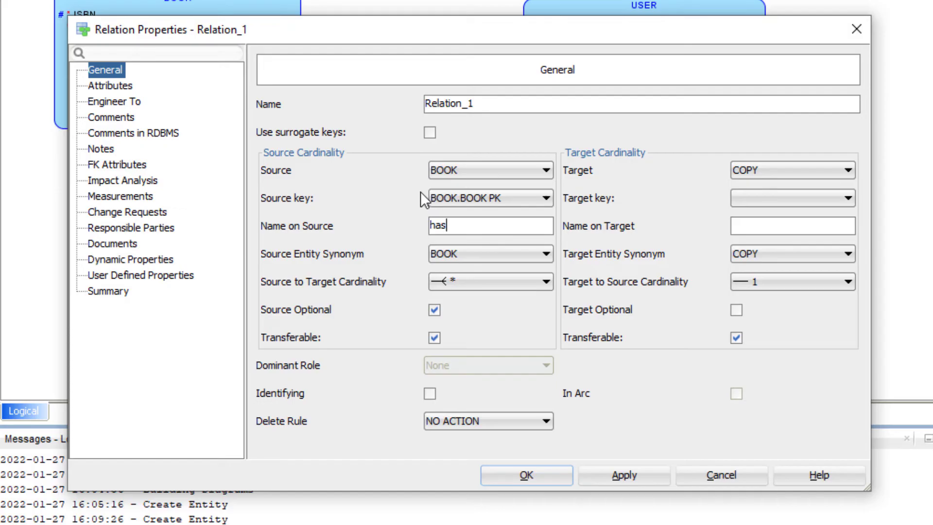
pyautogui.write('is a')
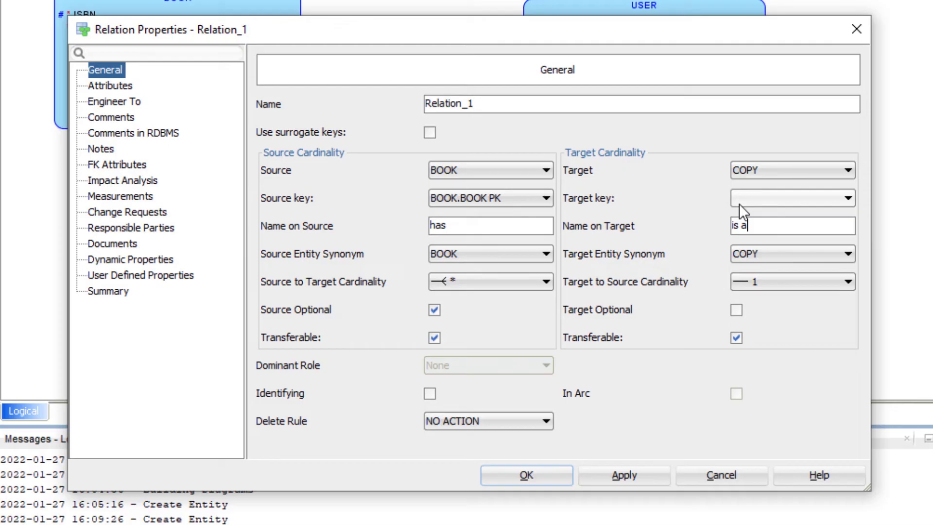
pyautogui.moveTo(527, 322)
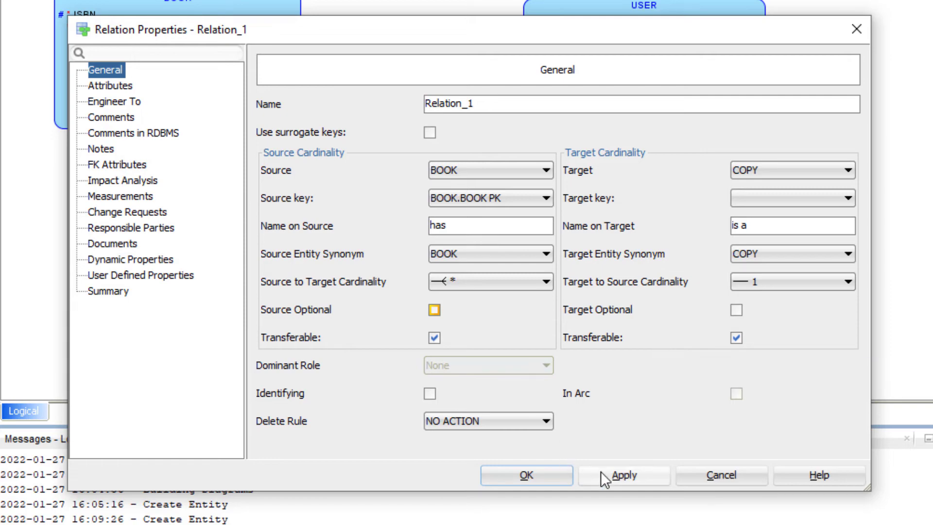
pyautogui.click(526, 475)
pyautogui.write('b')
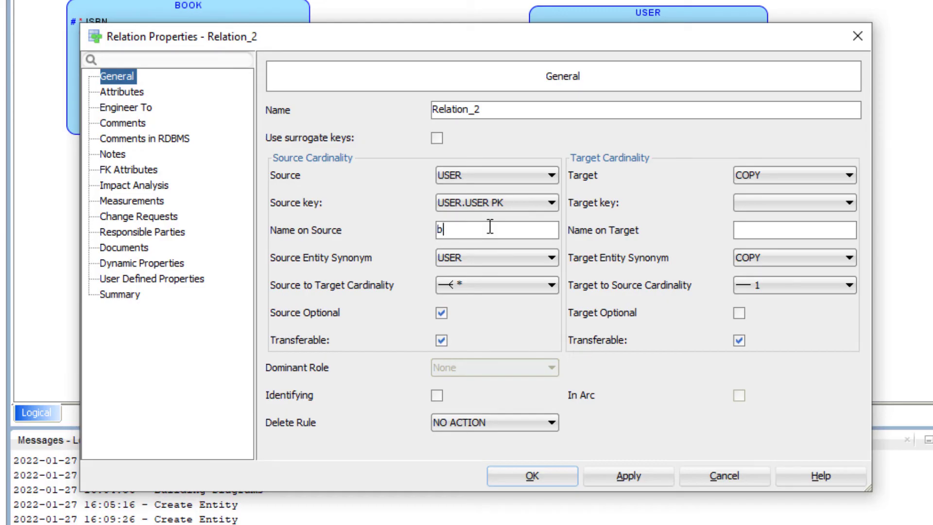
# Name the USER–COPY relation 'borrows' / 'is borrowed', make the target end optional, and confirm
pyautogui.write('orrows')
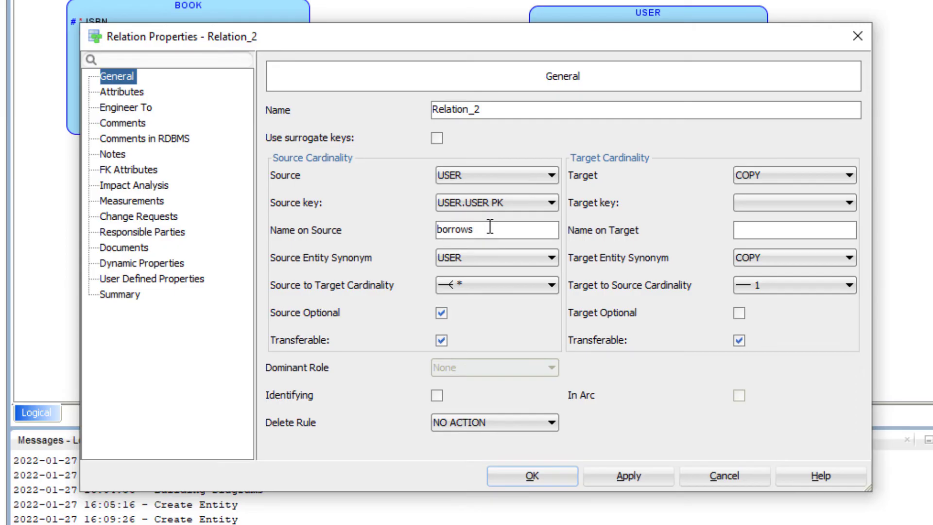
pyautogui.write('is')
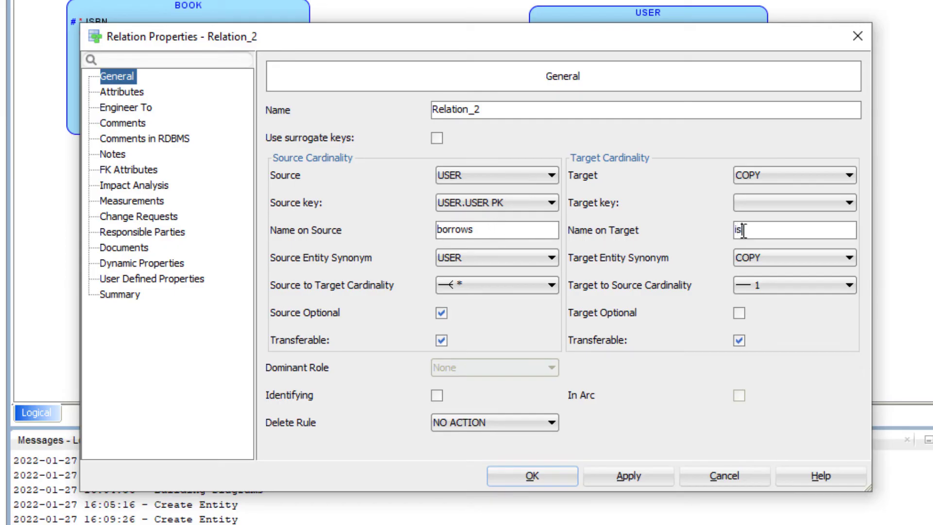
pyautogui.write('borro')
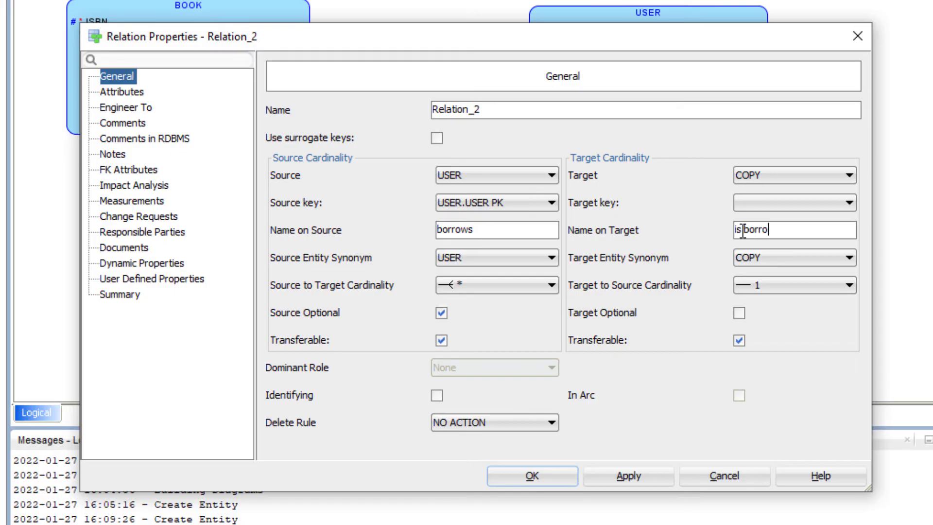
pyautogui.write('wed')
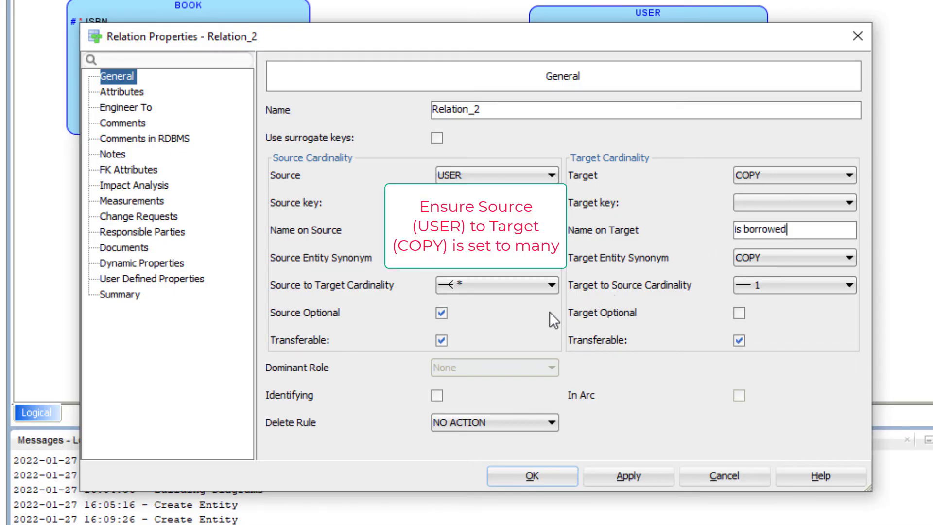
pyautogui.moveTo(504, 311)
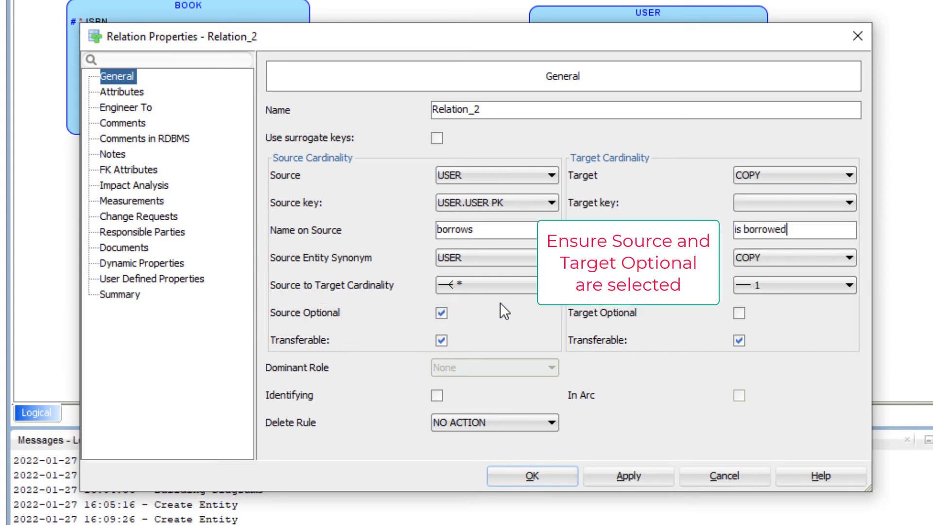
pyautogui.moveTo(699, 325)
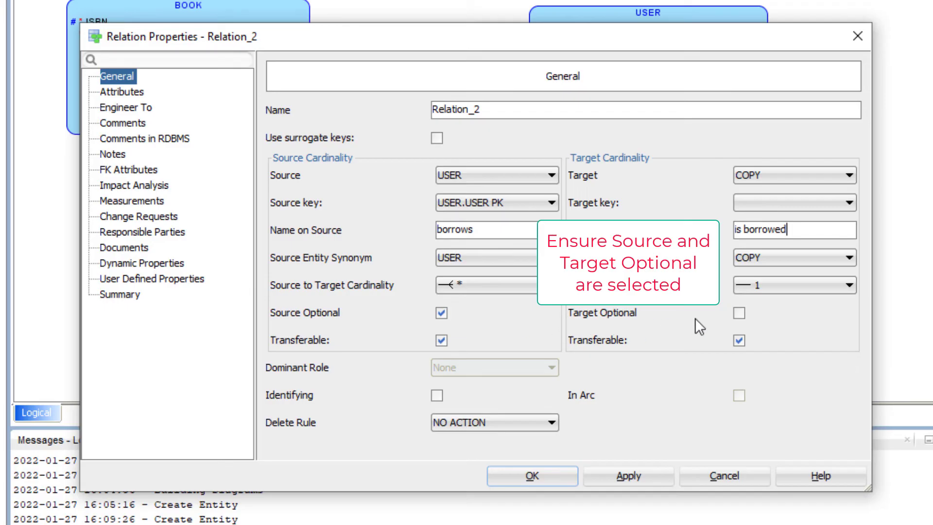
pyautogui.click(738, 313)
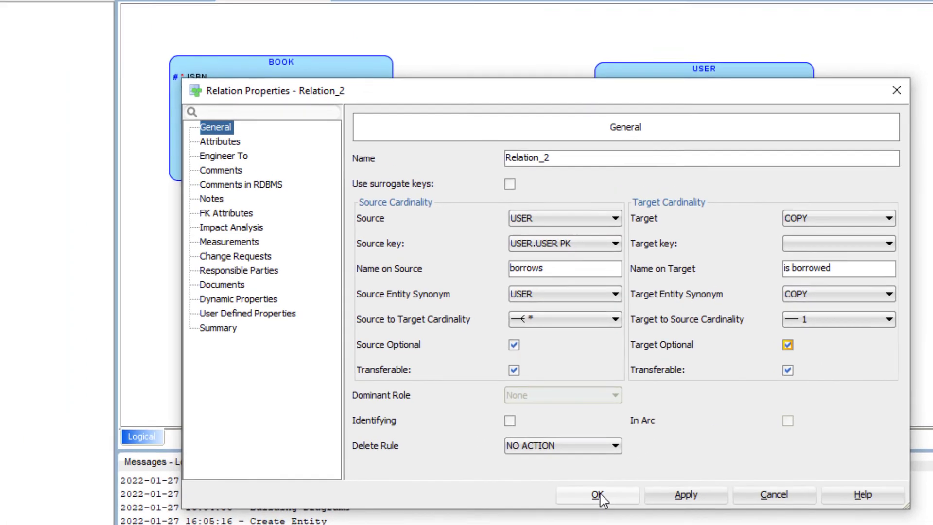
pyautogui.click(598, 495)
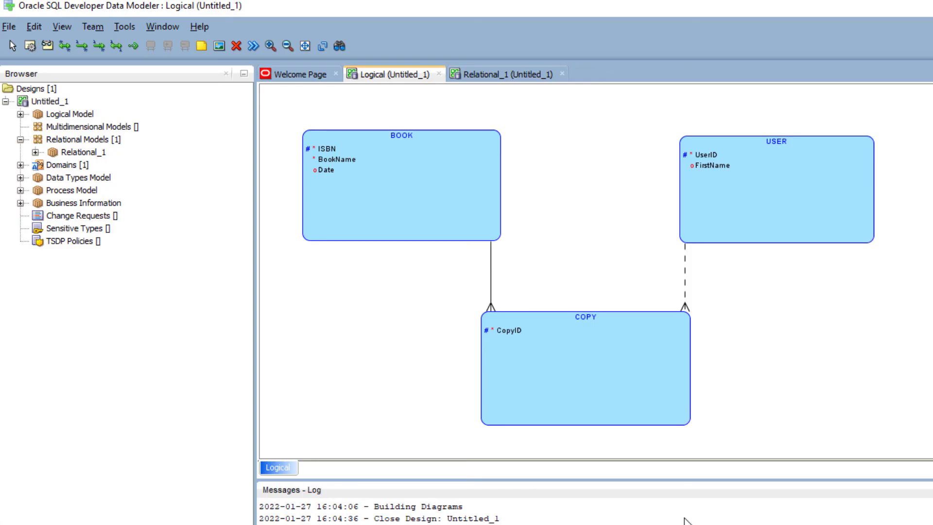
pyautogui.moveTo(865, 448)
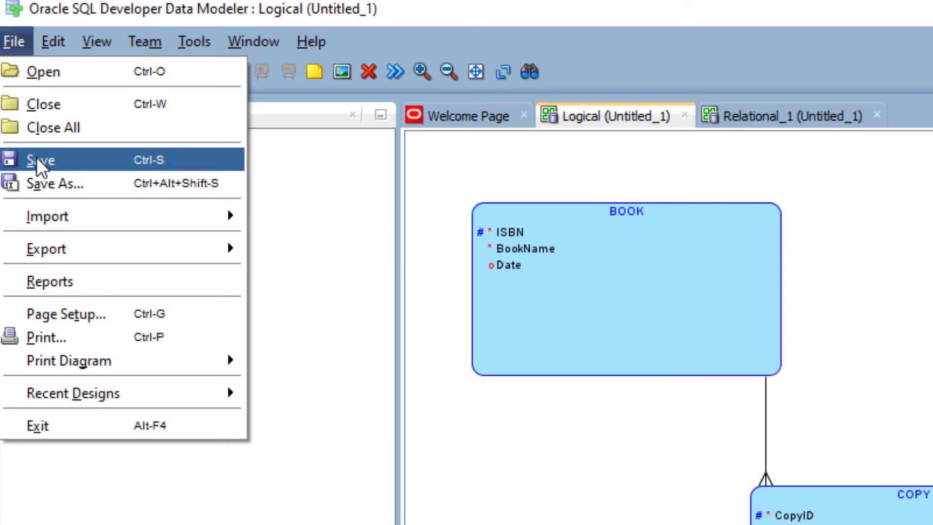
# Save the design as Library in the Databases folder
pyautogui.click(38, 159)
pyautogui.write('Library')
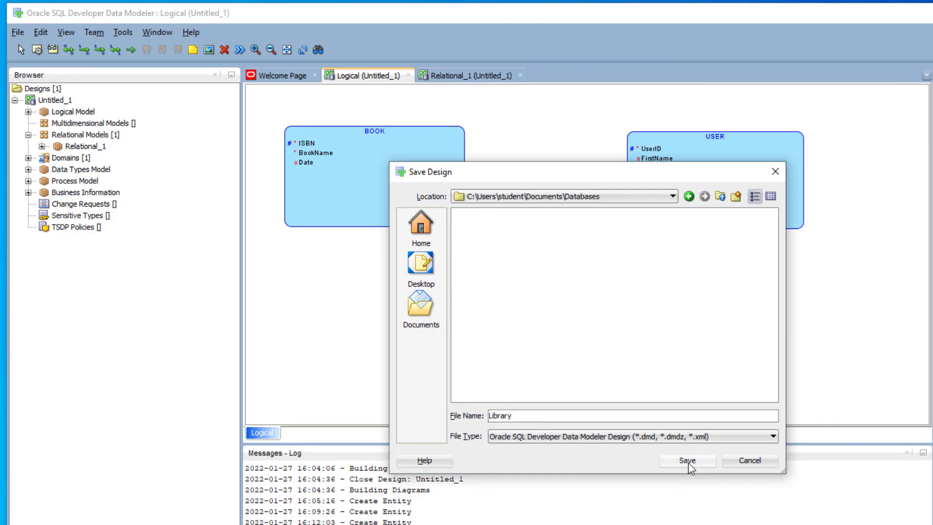
pyautogui.click(687, 459)
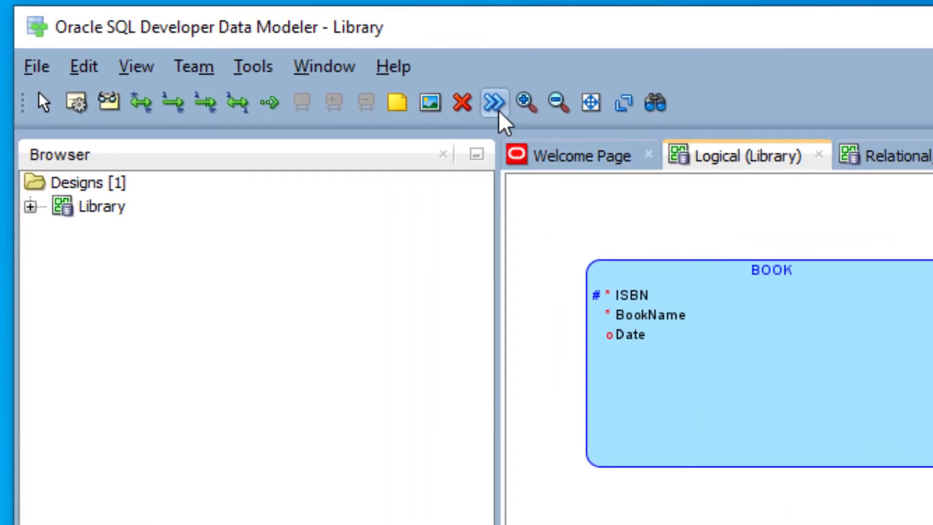
pyautogui.moveTo(494, 102)
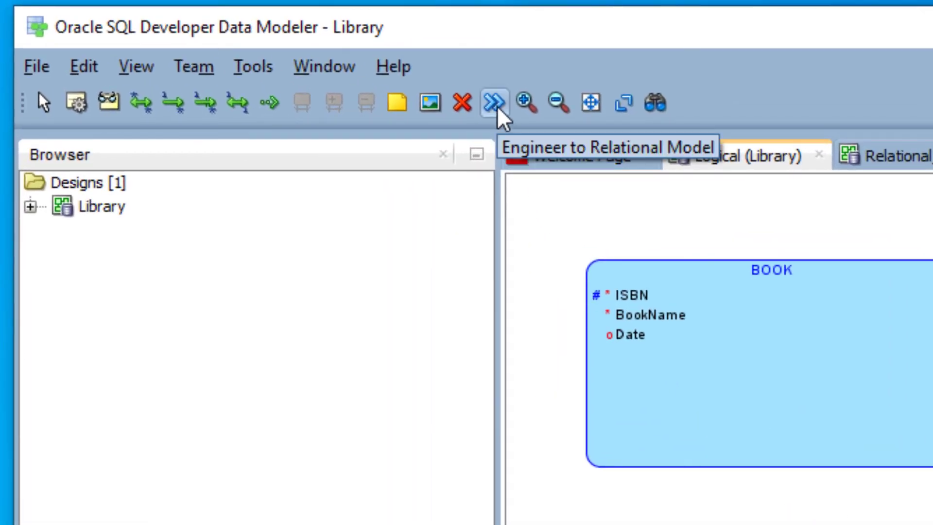
# Engineer the logical model into relational model Relational_1
pyautogui.click(495, 102)
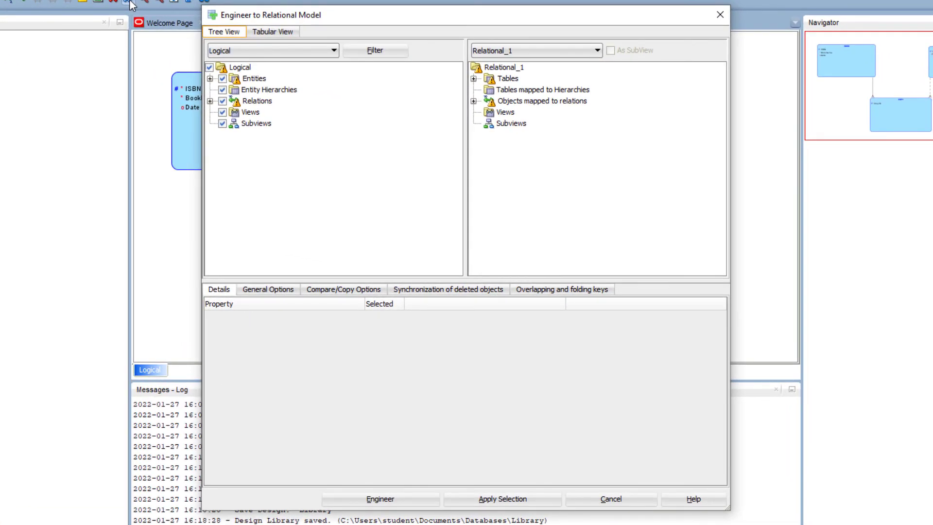
pyautogui.moveTo(221, 375)
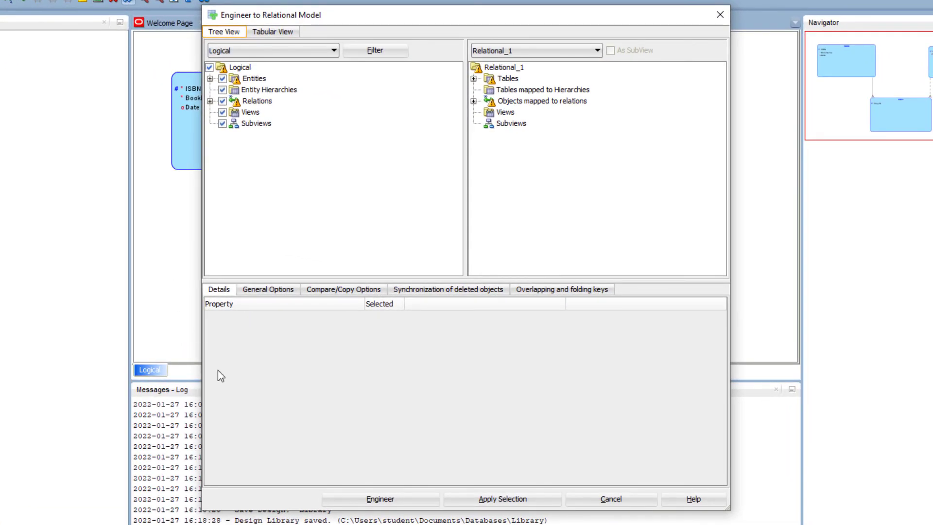
pyautogui.click(379, 498)
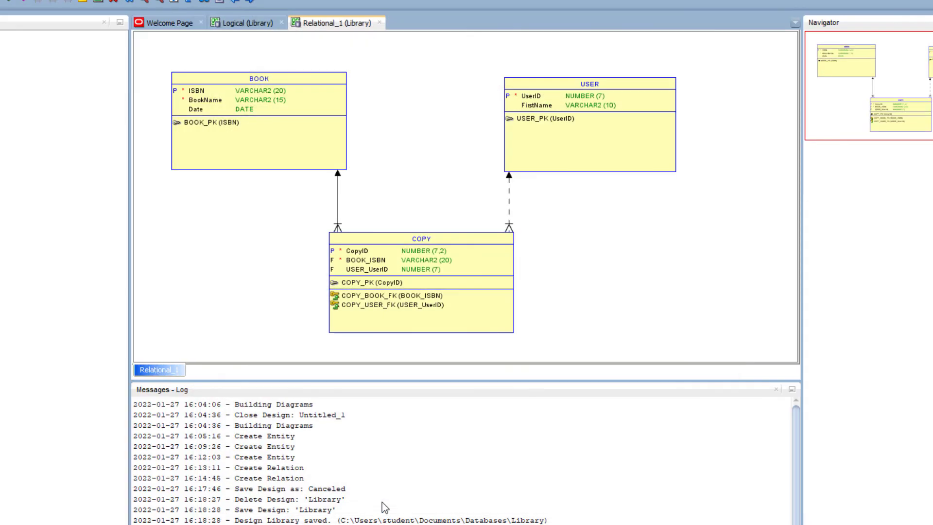
pyautogui.moveTo(385, 505)
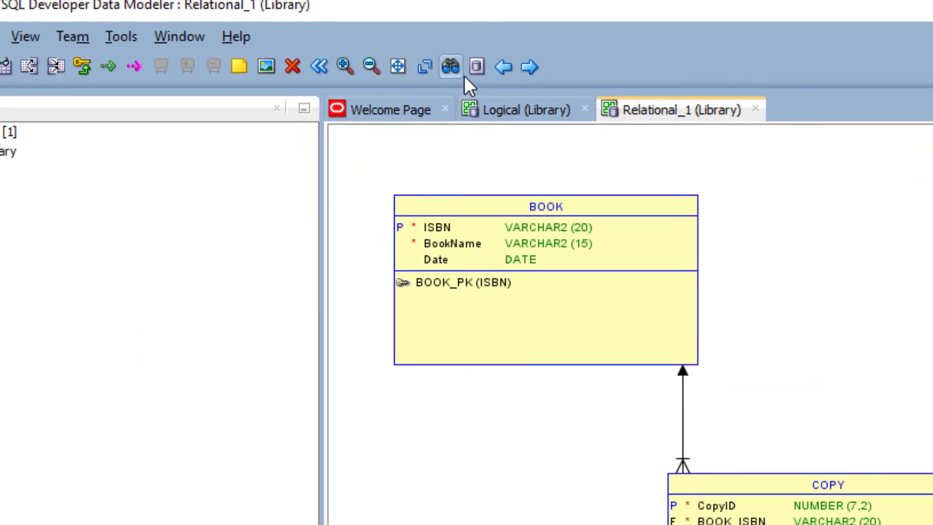
pyautogui.moveTo(472, 67)
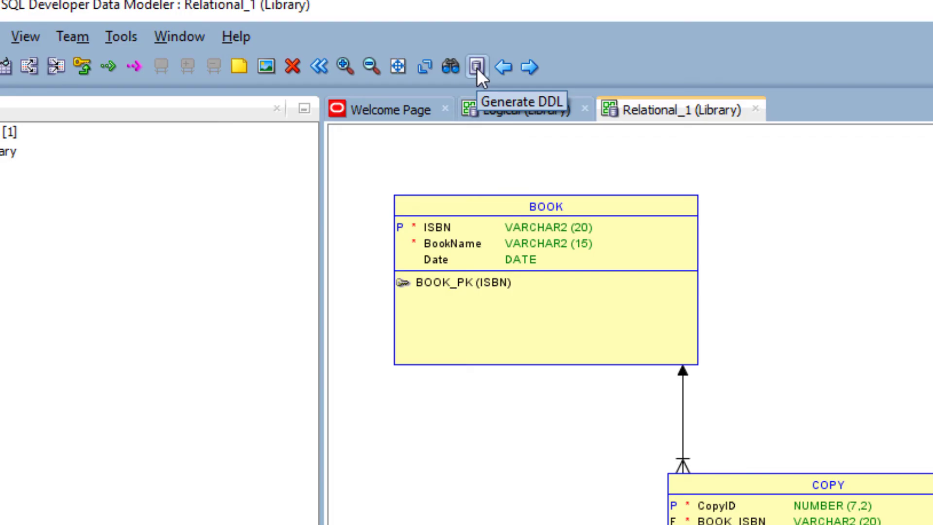
# Generate the Oracle 11g DDL script for Relational_1 with default options
pyautogui.click(476, 66)
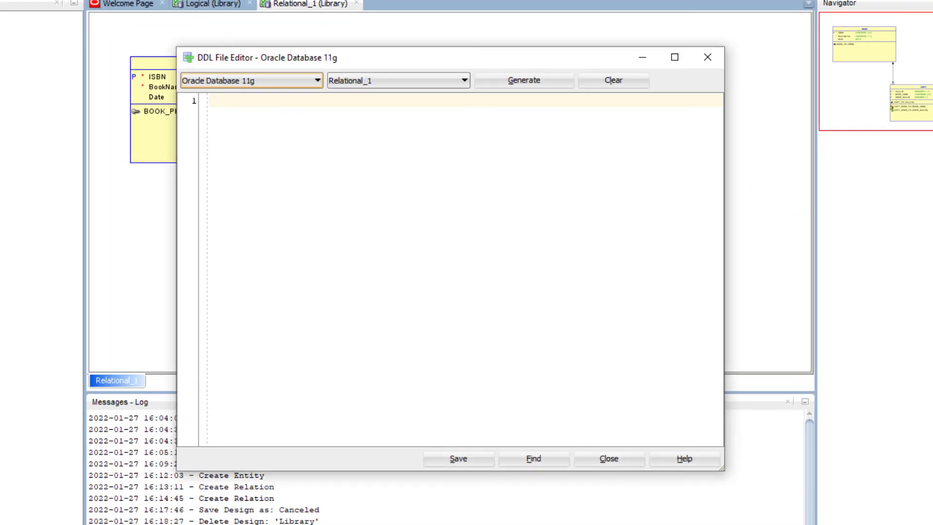
pyautogui.moveTo(186, 65)
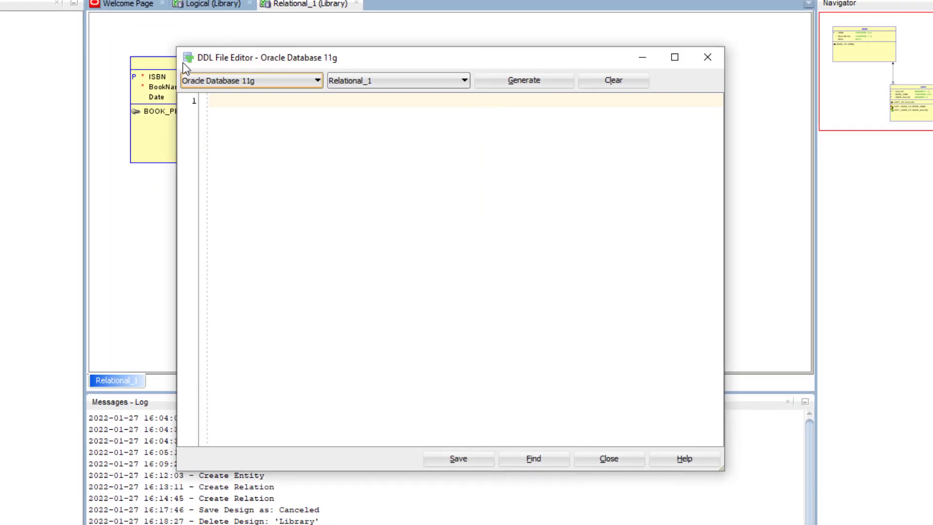
pyautogui.click(313, 81)
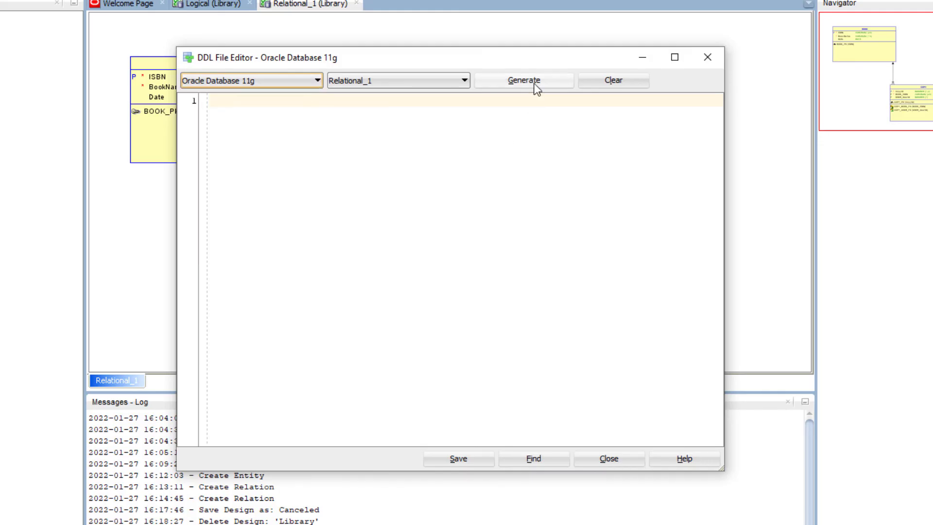
pyautogui.click(523, 79)
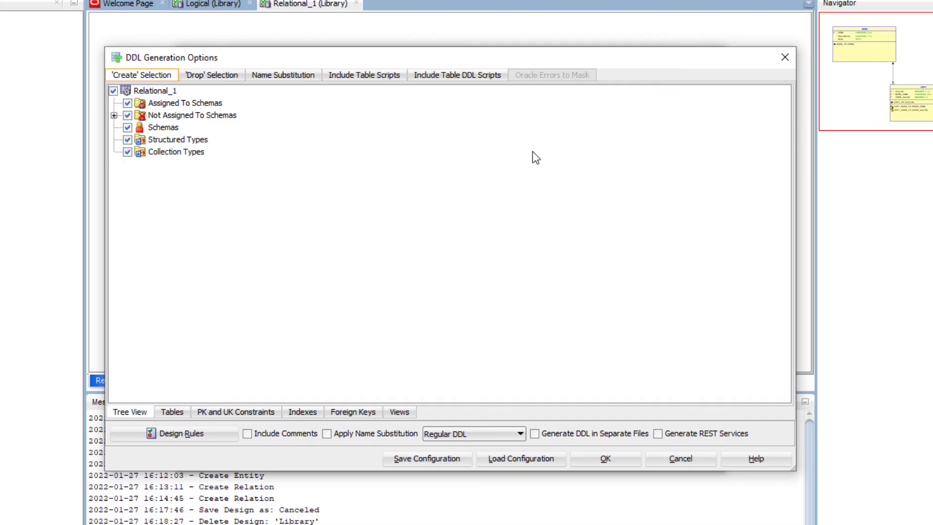
pyautogui.moveTo(574, 384)
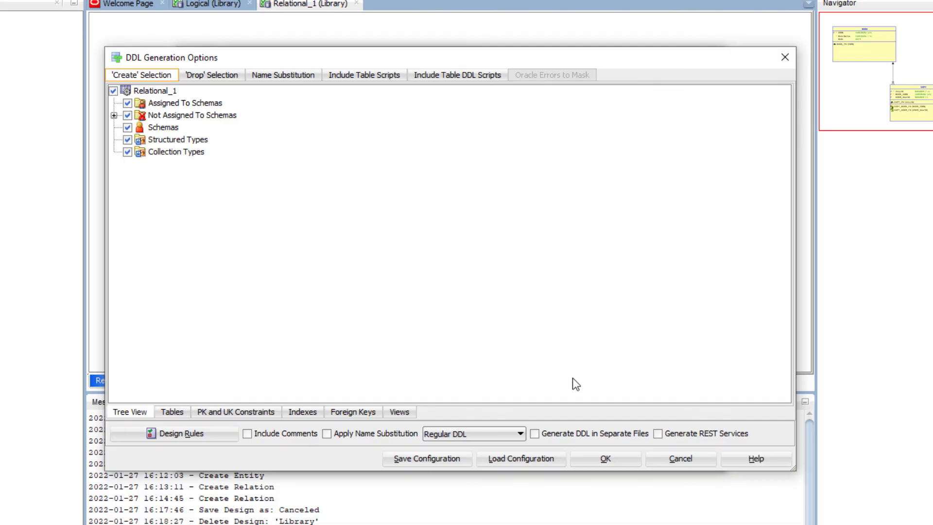
pyautogui.click(604, 457)
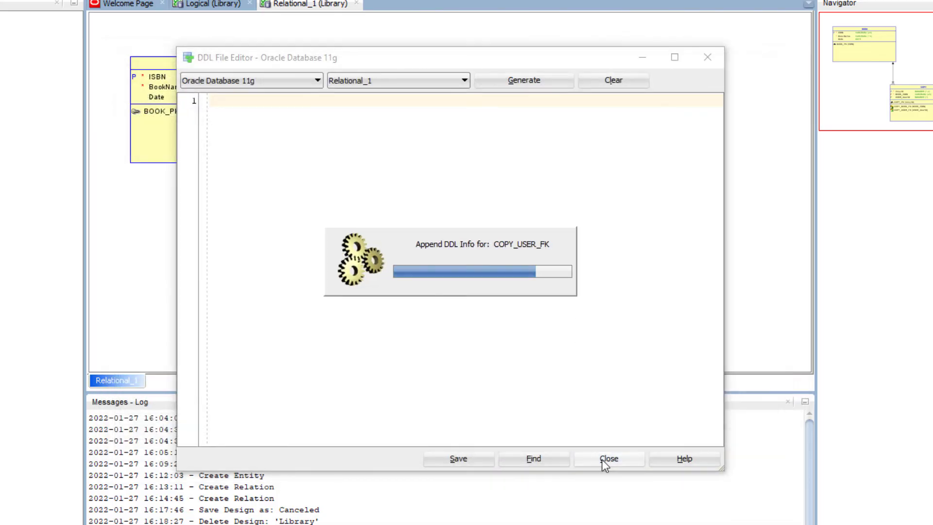
pyautogui.click(523, 80)
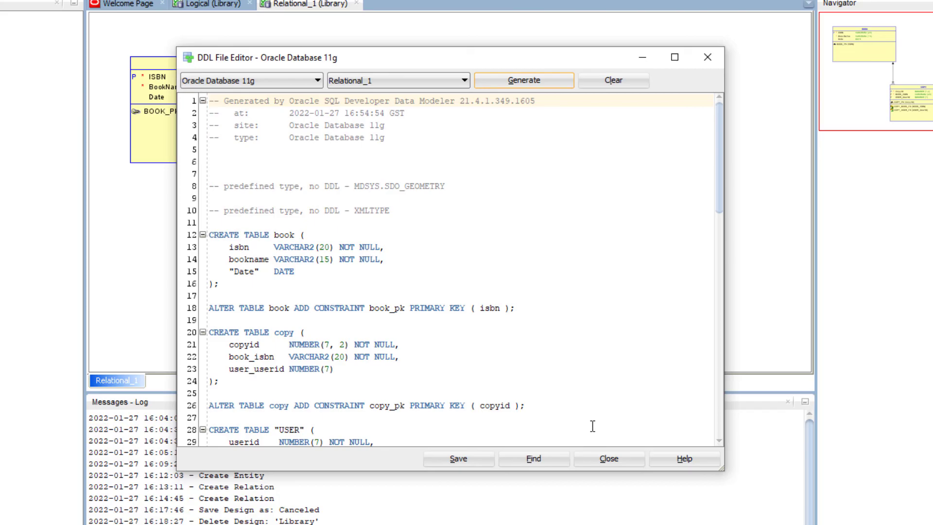